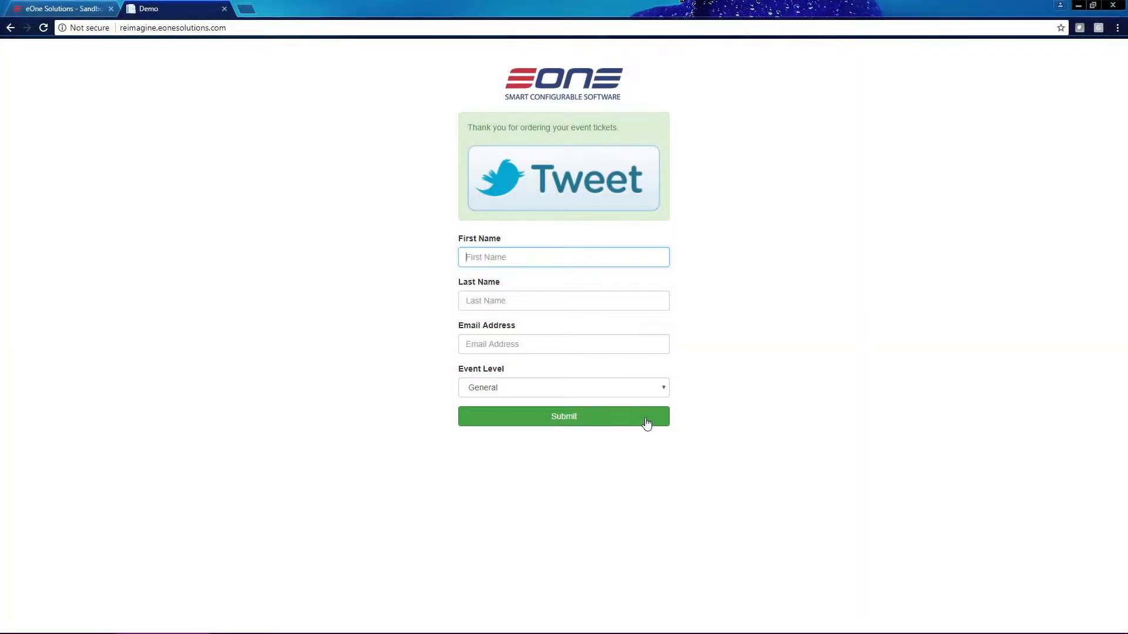
type("Zander")
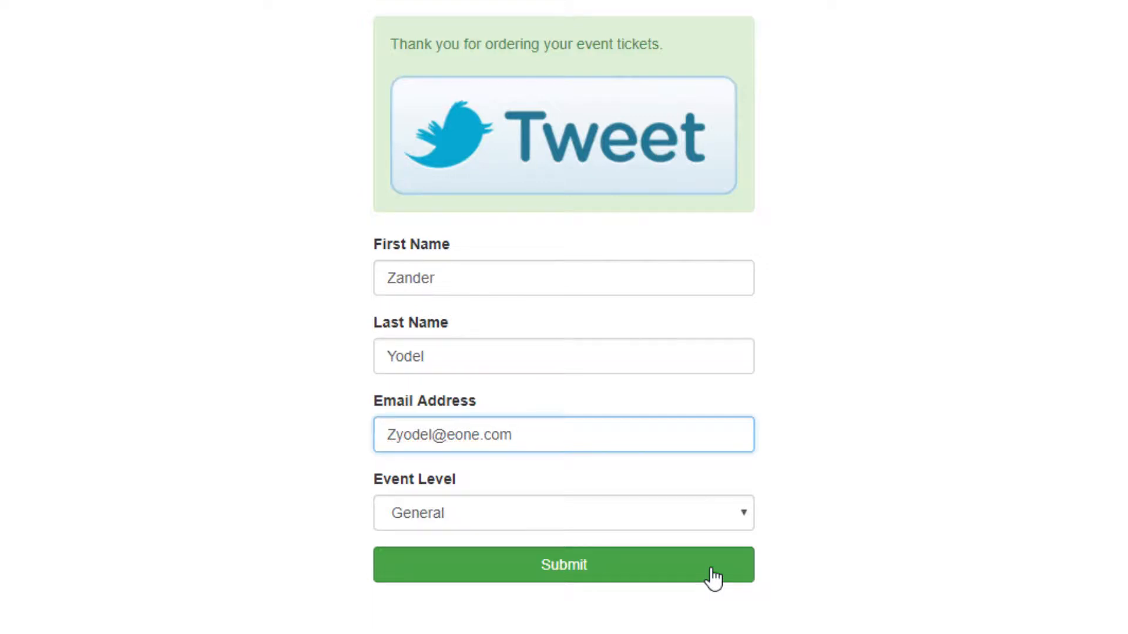
left_click(563, 564)
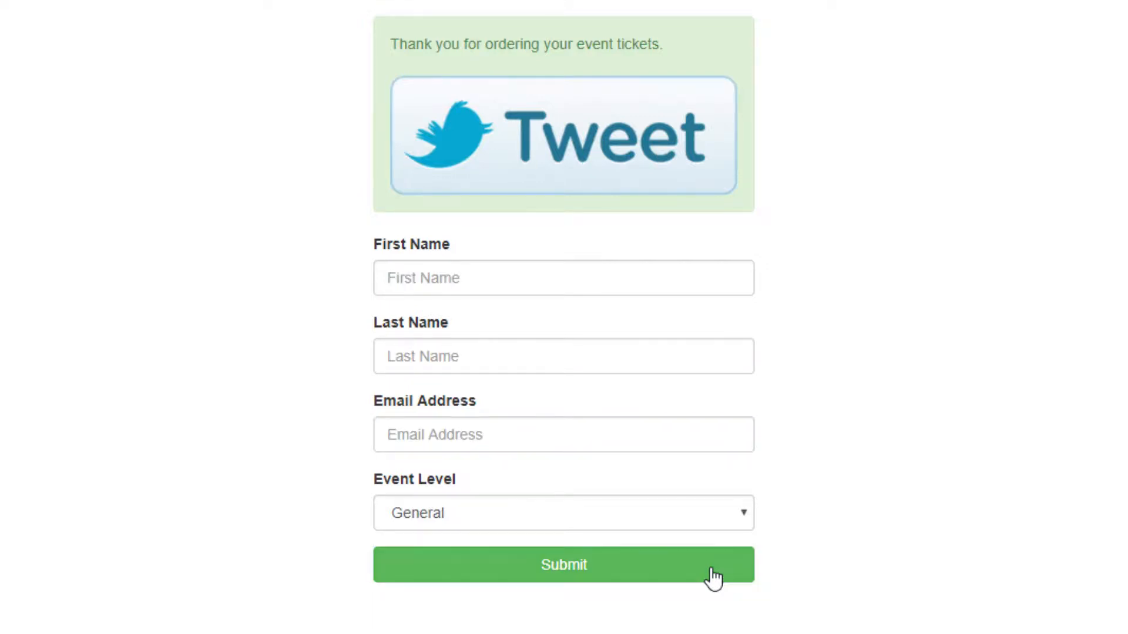
left_click(563, 278)
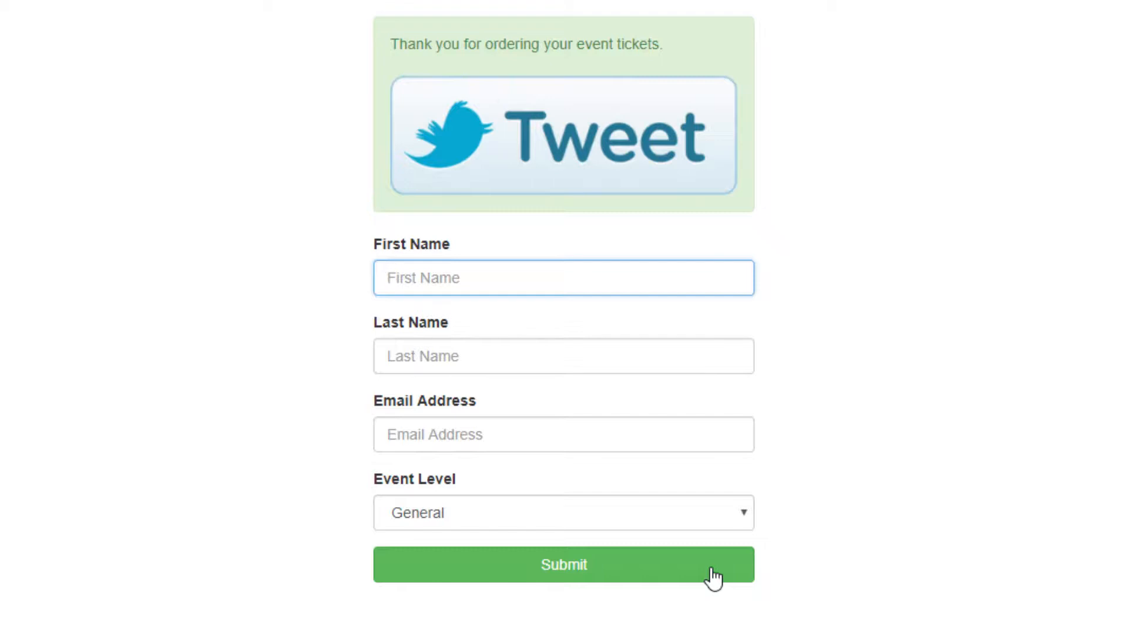
left_click(564, 278)
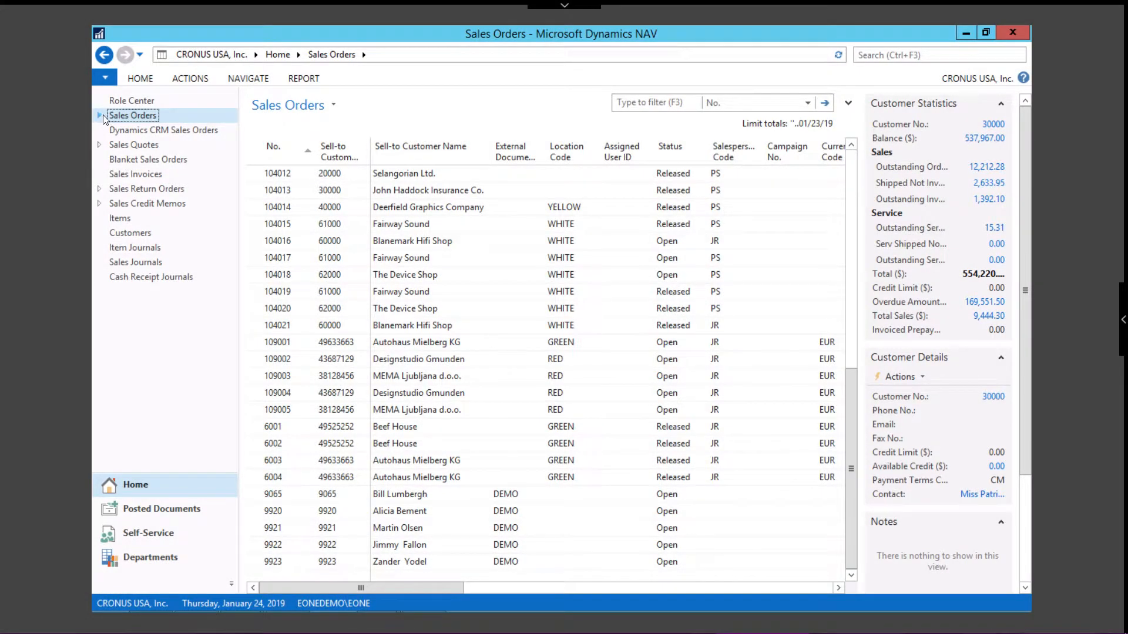
Step: Open sales order 9923 from the Sales Orders - Open list
left_click(100, 115)
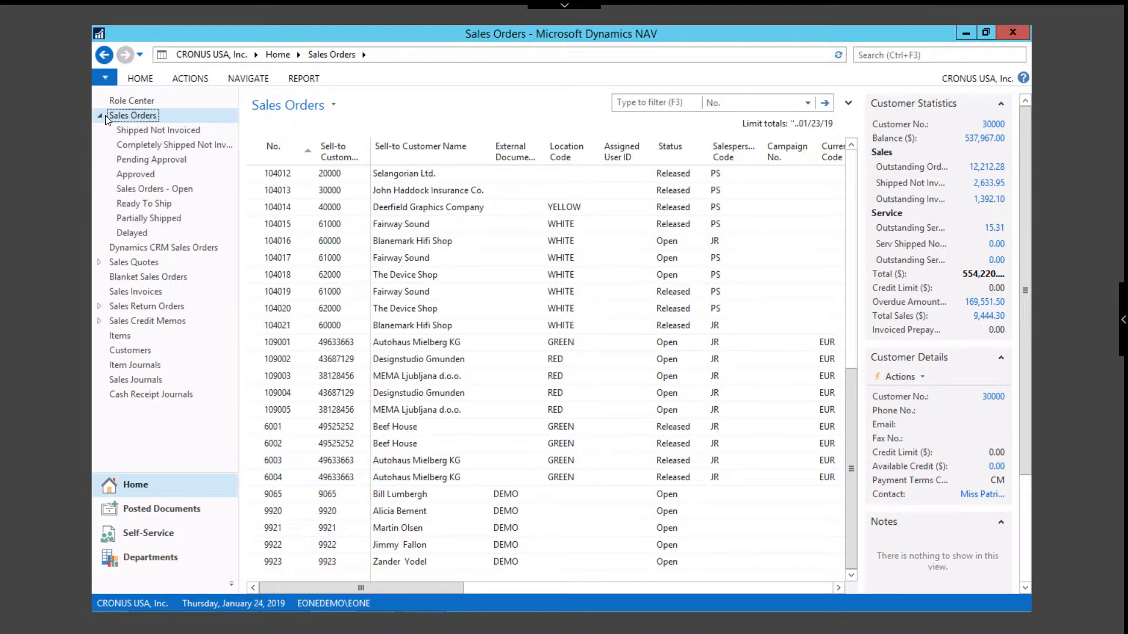
left_click(154, 188)
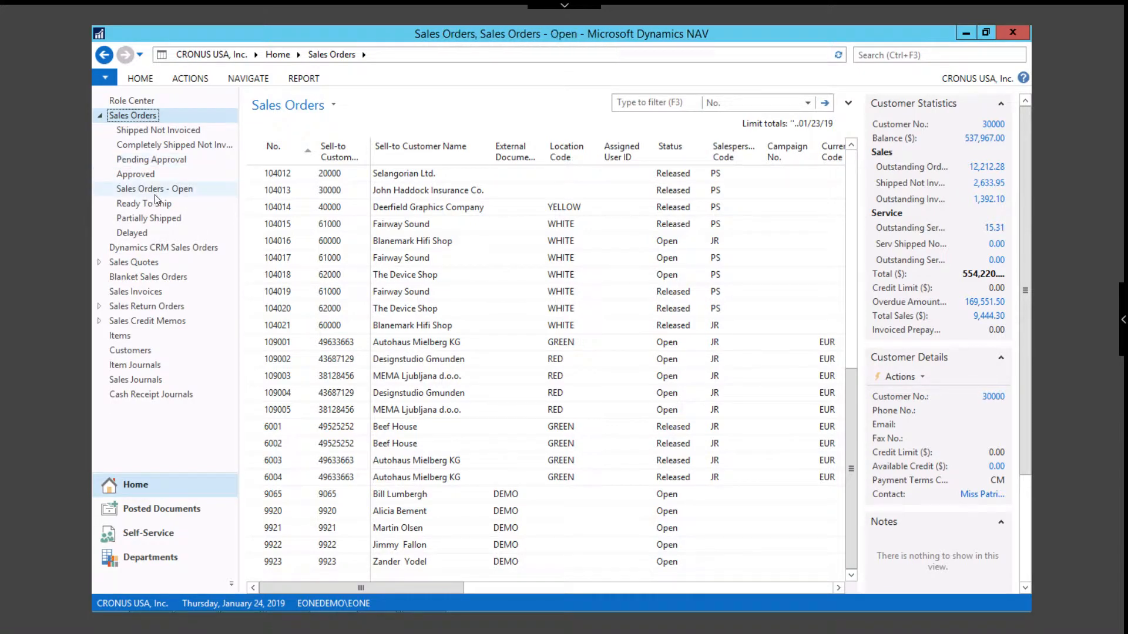
left_click(154, 188)
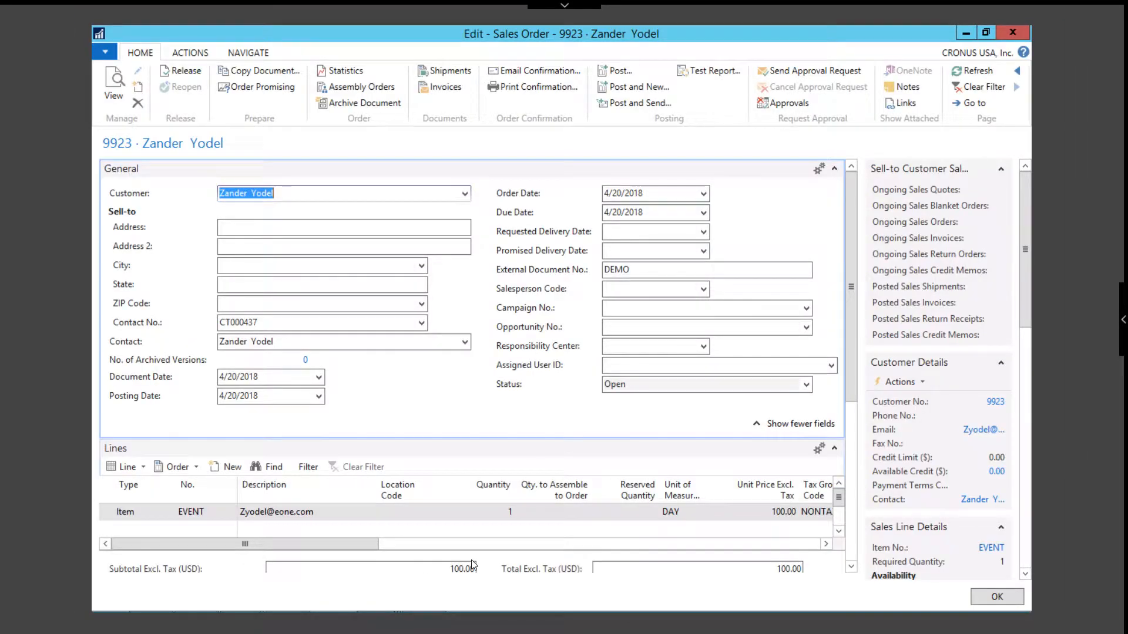
mouse_move(728, 552)
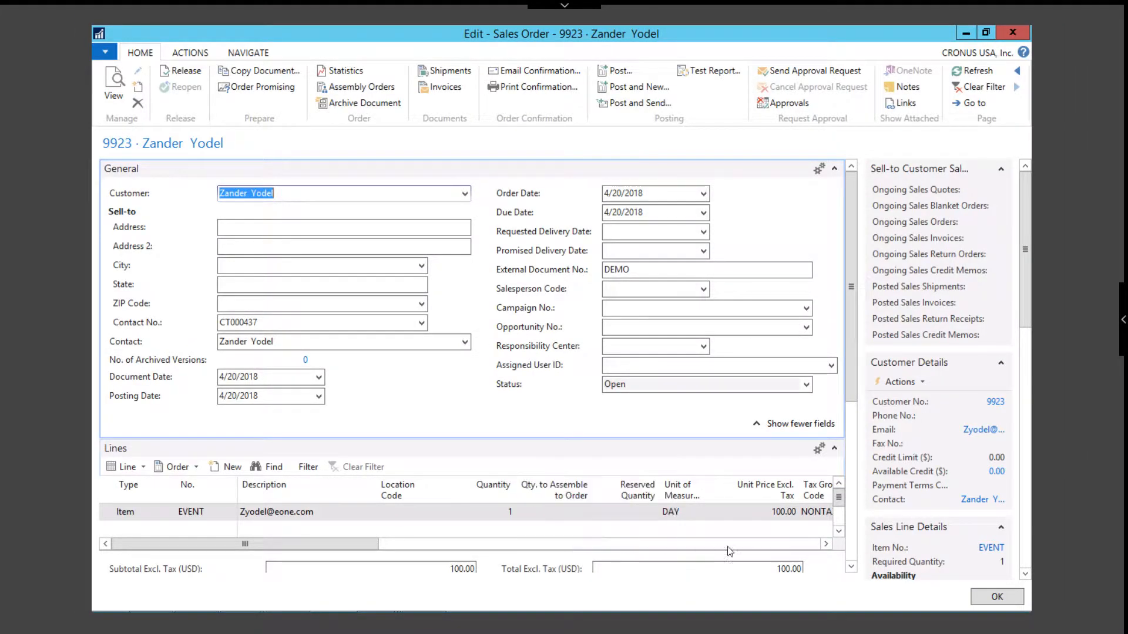
mouse_move(783, 531)
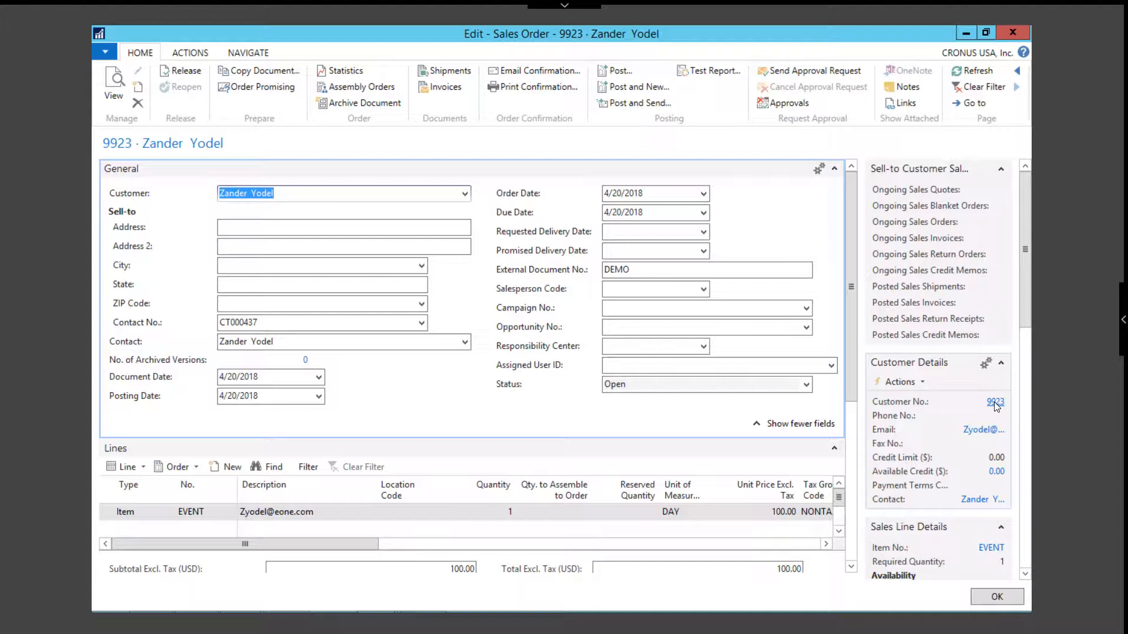
Step: Open customer 9923's card and enter the address '123456 1st st'
left_click(995, 401)
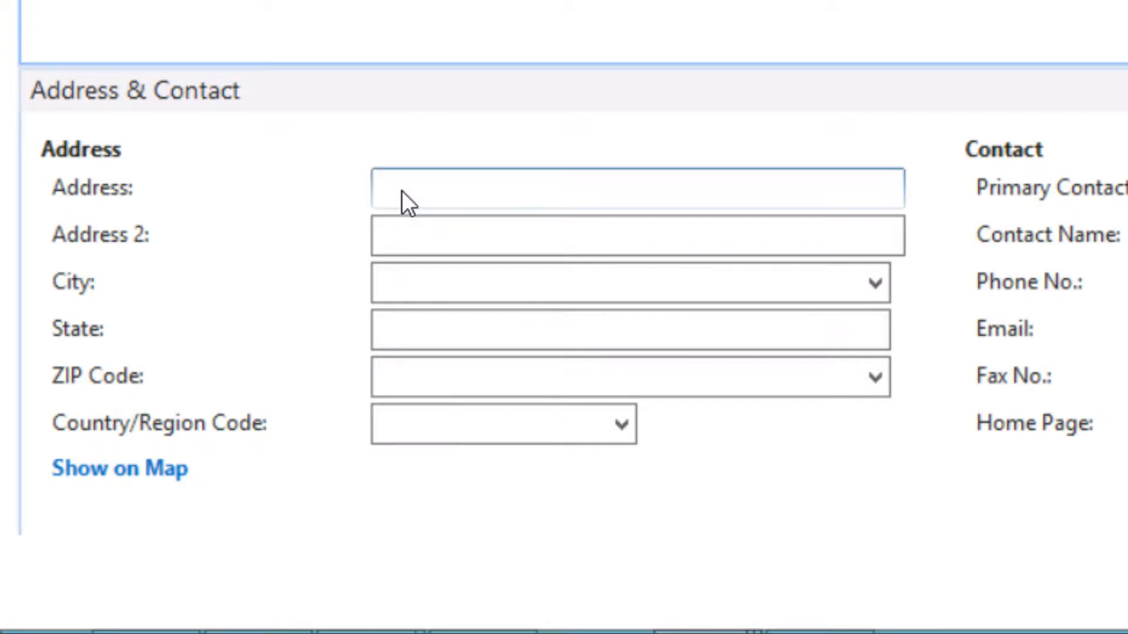
type("123456")
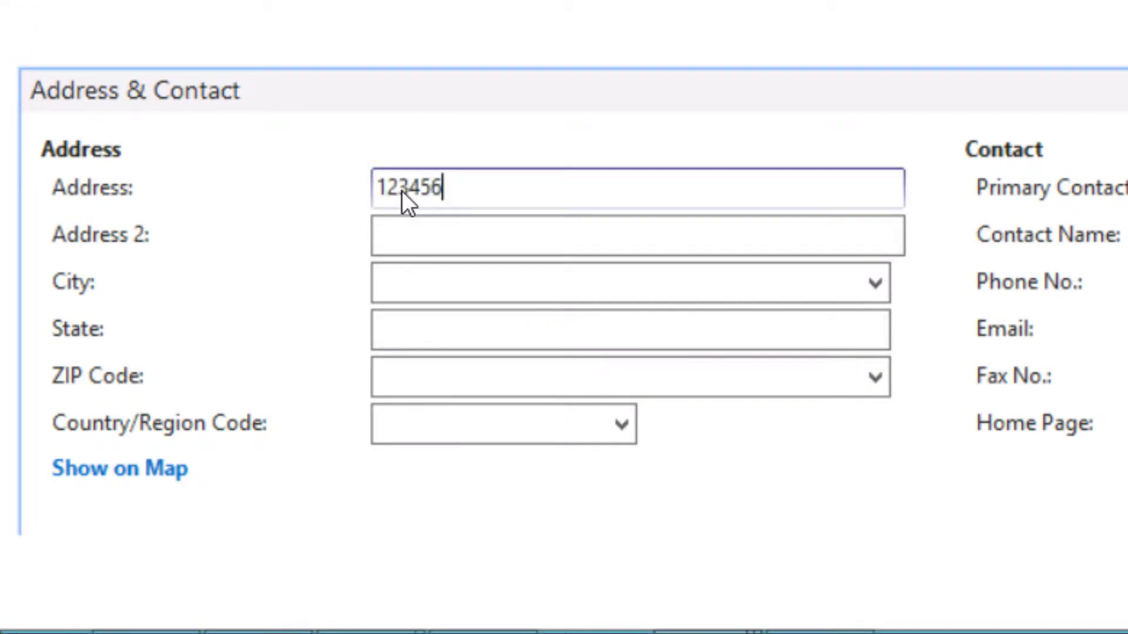
type("1st st")
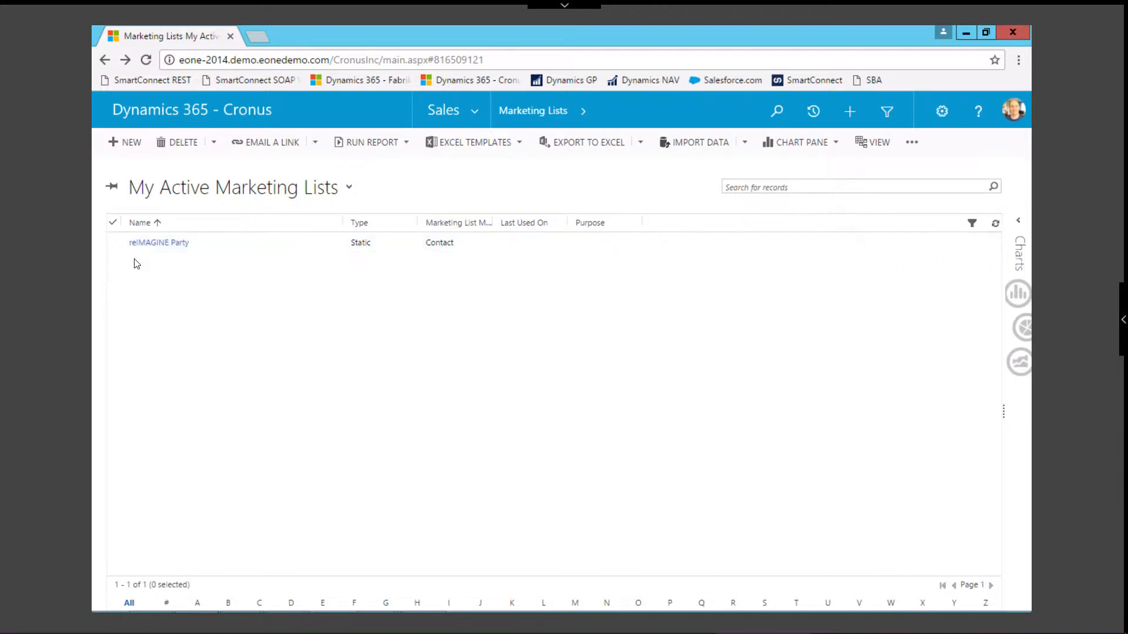
left_click(158, 242)
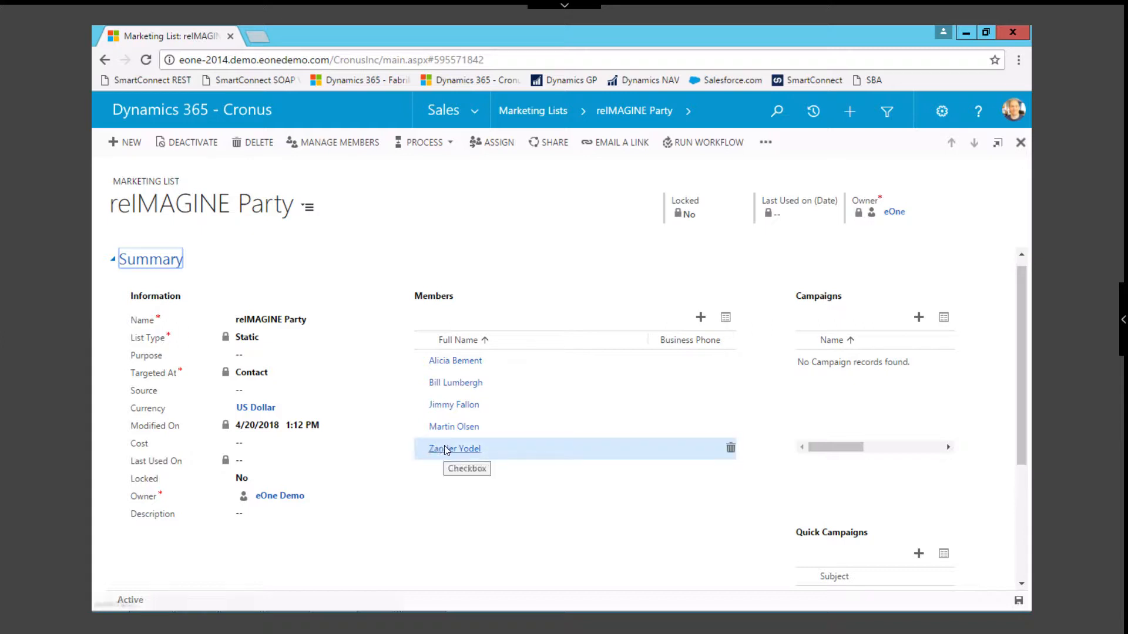
left_click(454, 448)
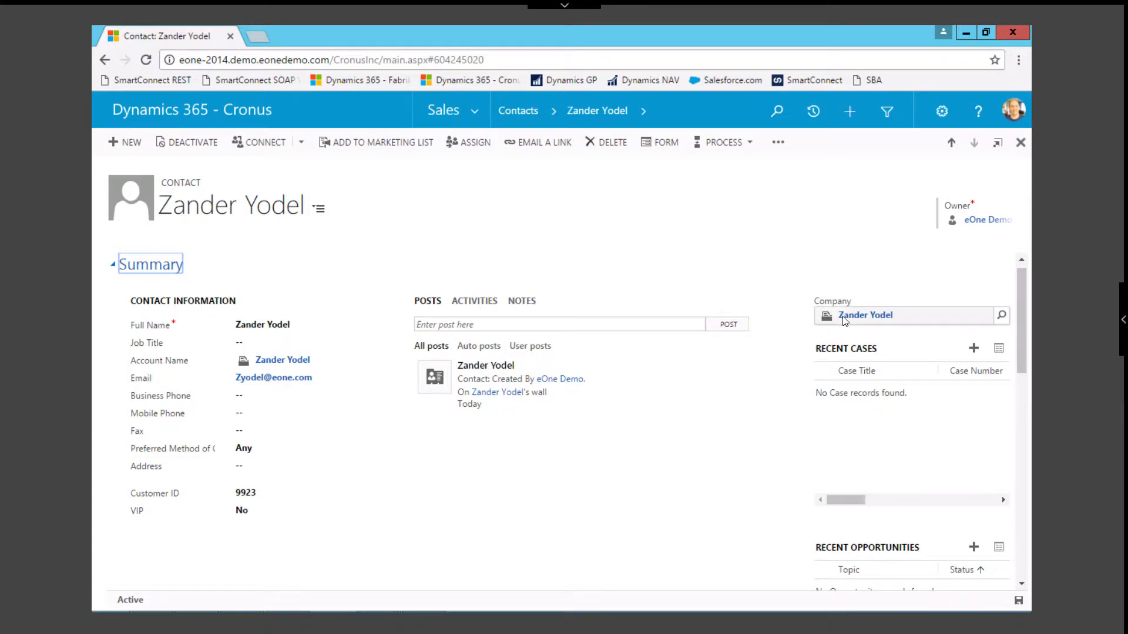
left_click(865, 315)
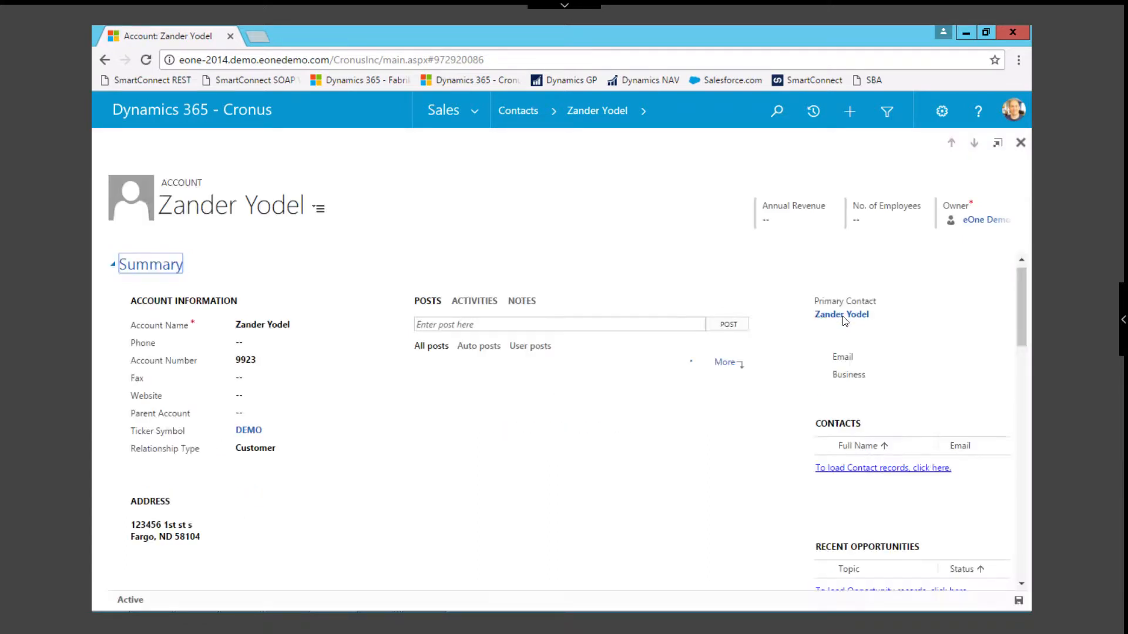
left_click(842, 314)
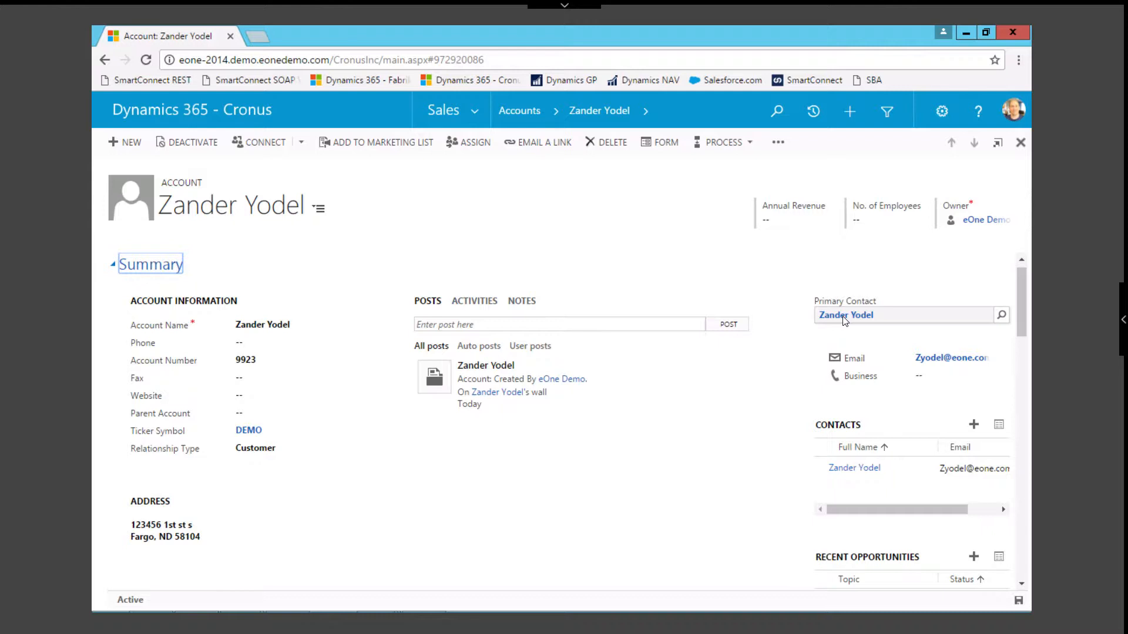
mouse_move(836, 336)
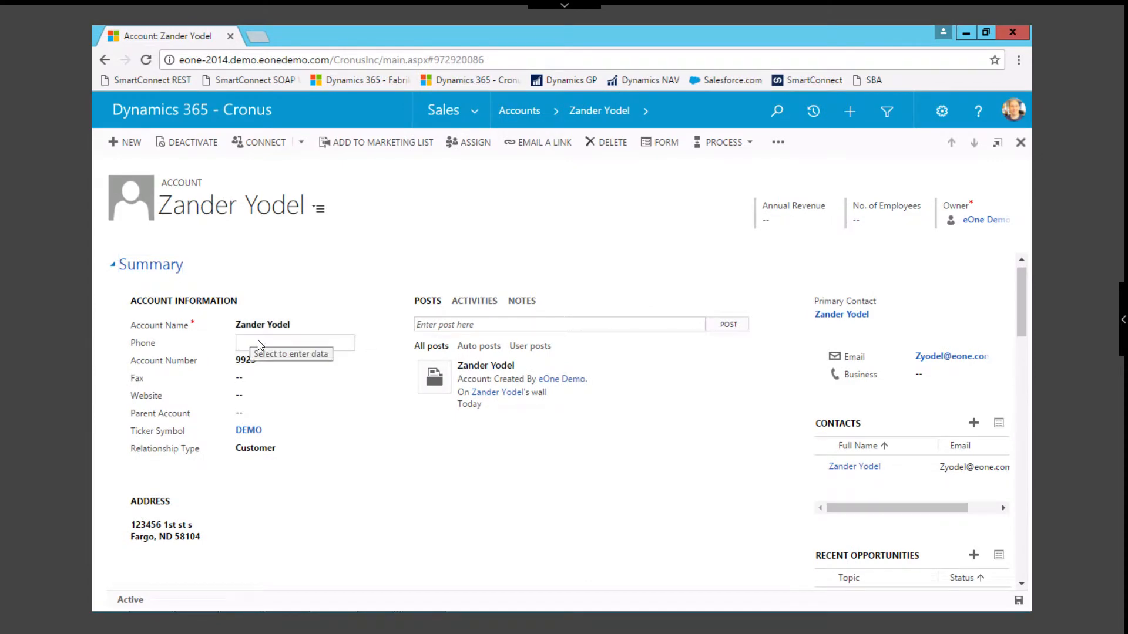
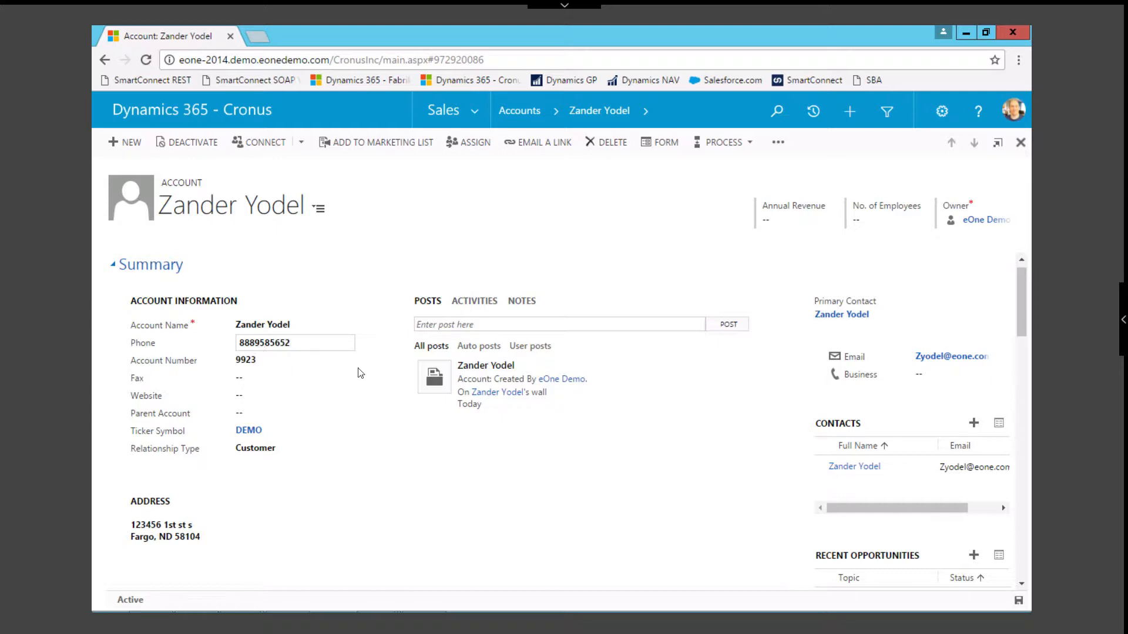
mouse_move(1021, 601)
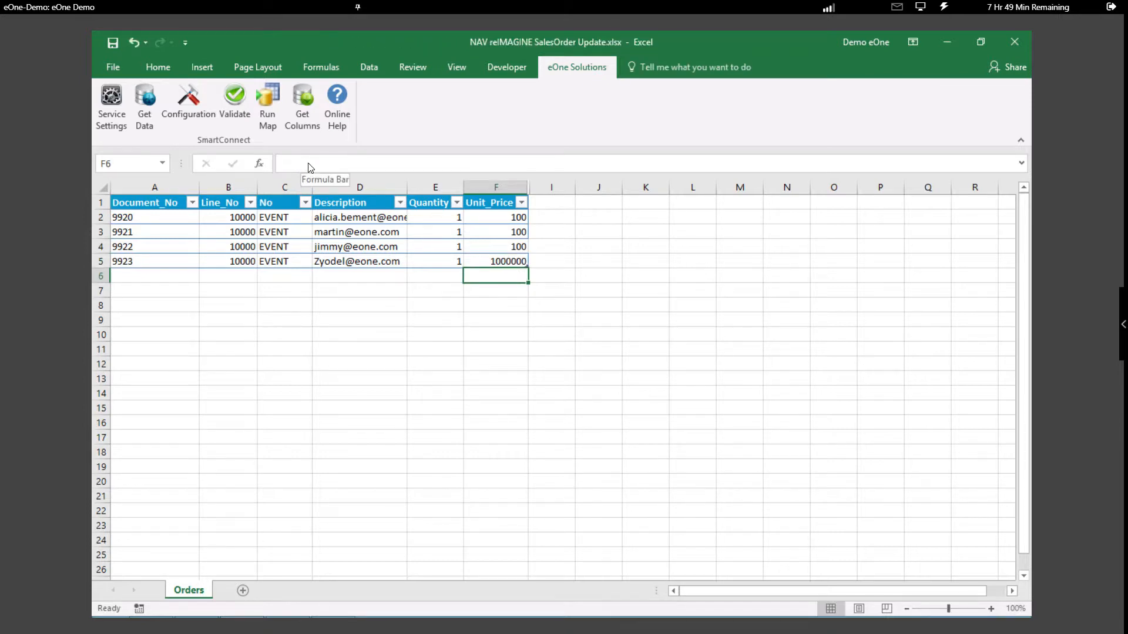
mouse_move(478, 120)
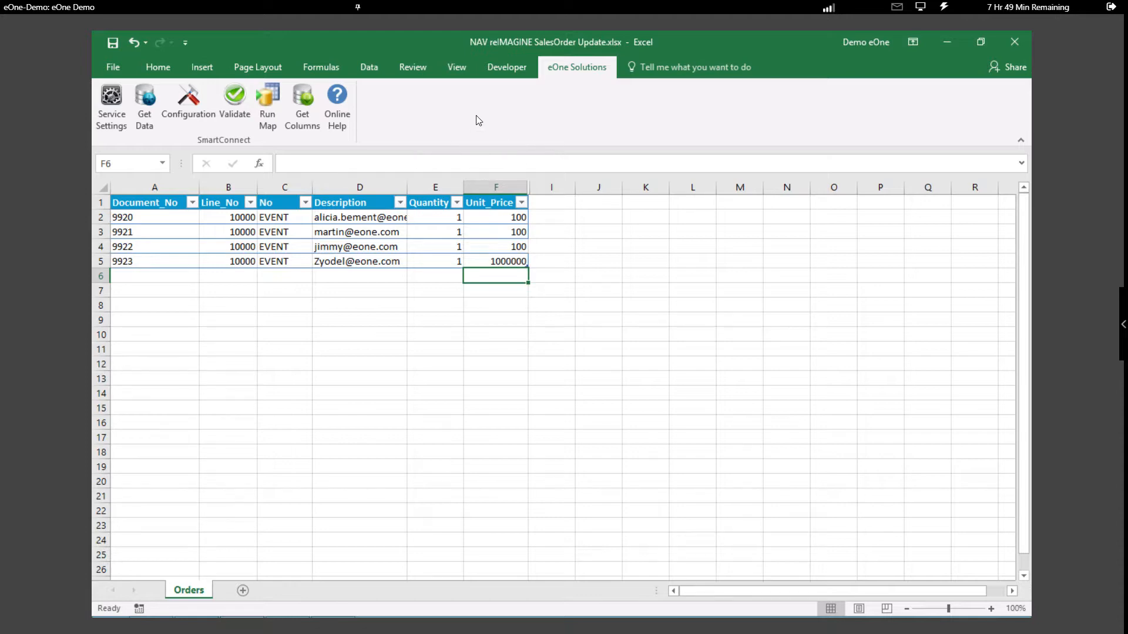
mouse_move(495, 102)
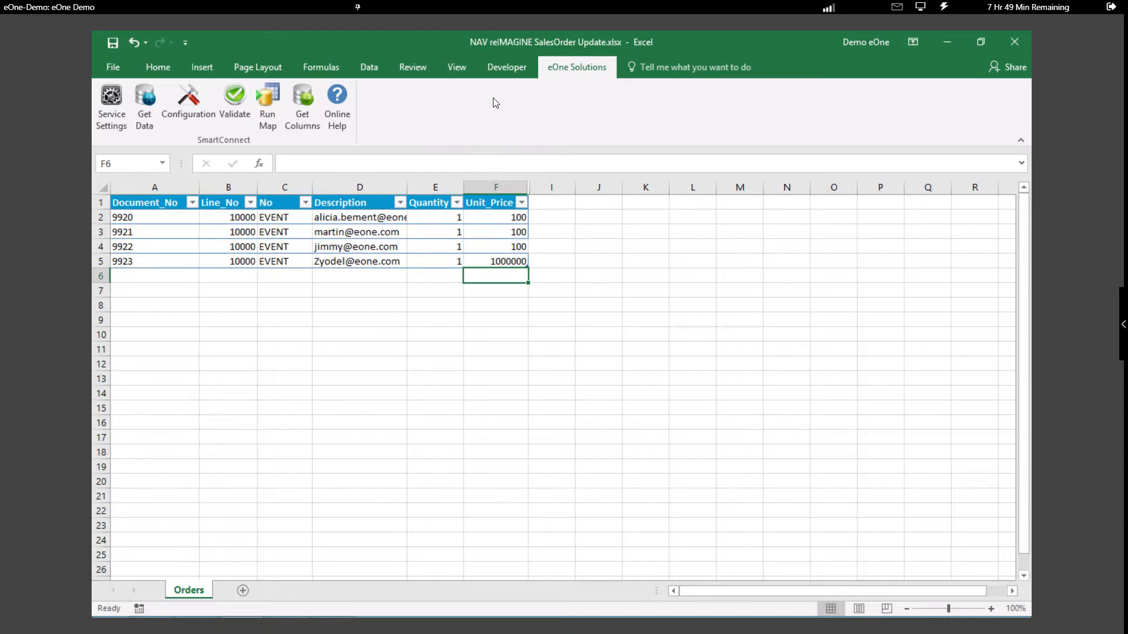
mouse_move(559, 86)
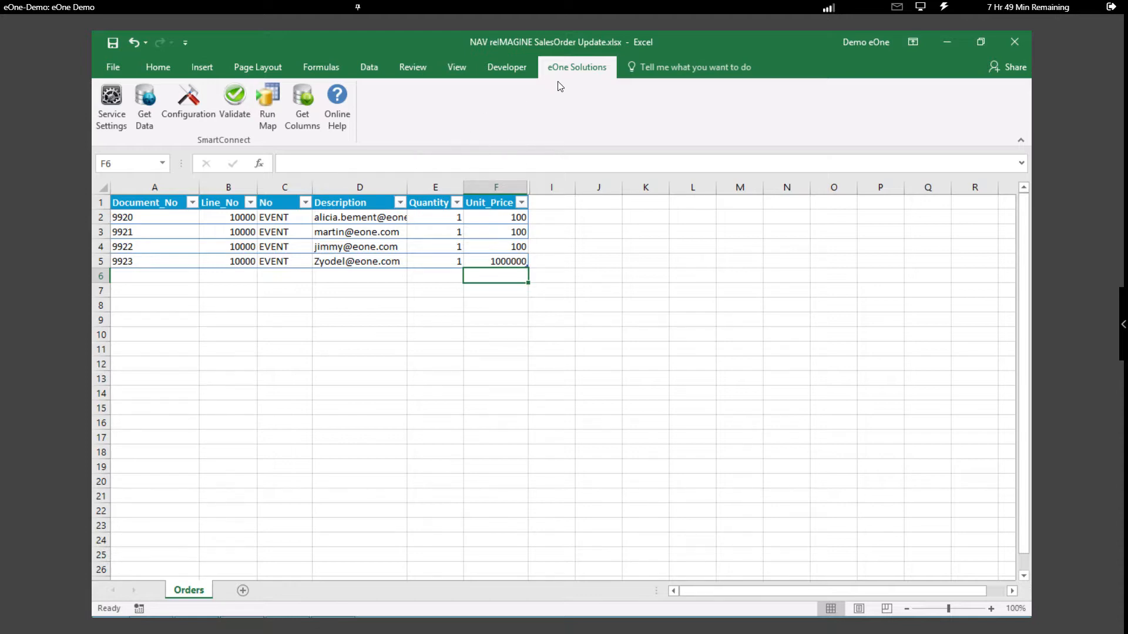
Step: Run the NAV_EXCEL_TO_NAV_SALESORDERS map from the Orders sheet via Run Map
left_click(267, 107)
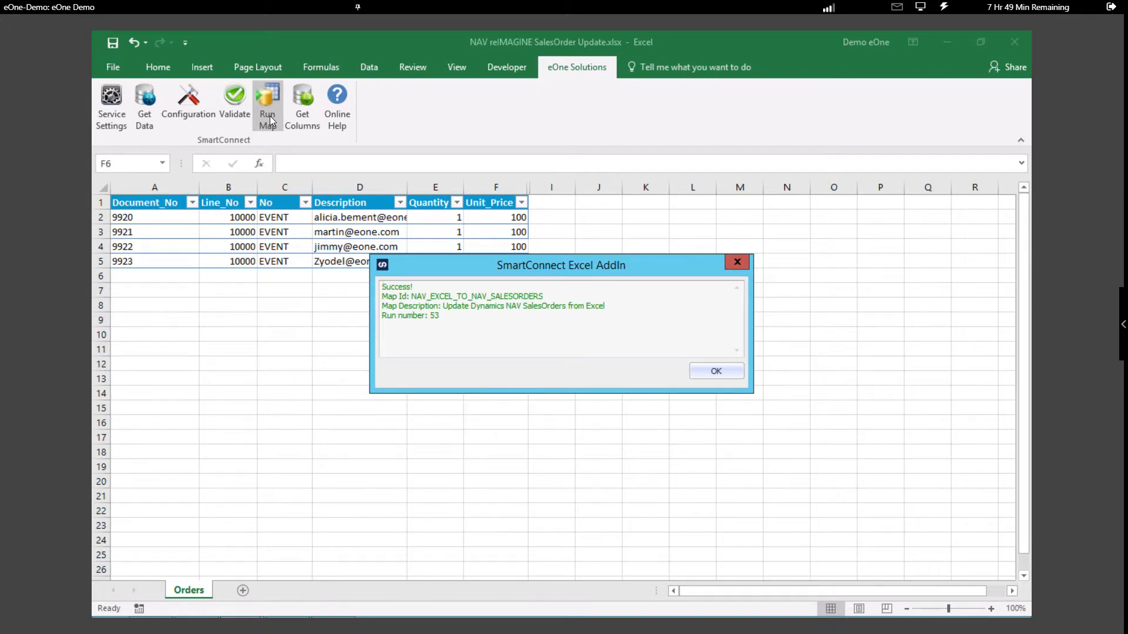
Step: Open order 9923 from Sales Orders - Open to confirm the 1,000,000 outstanding total
left_click(715, 371)
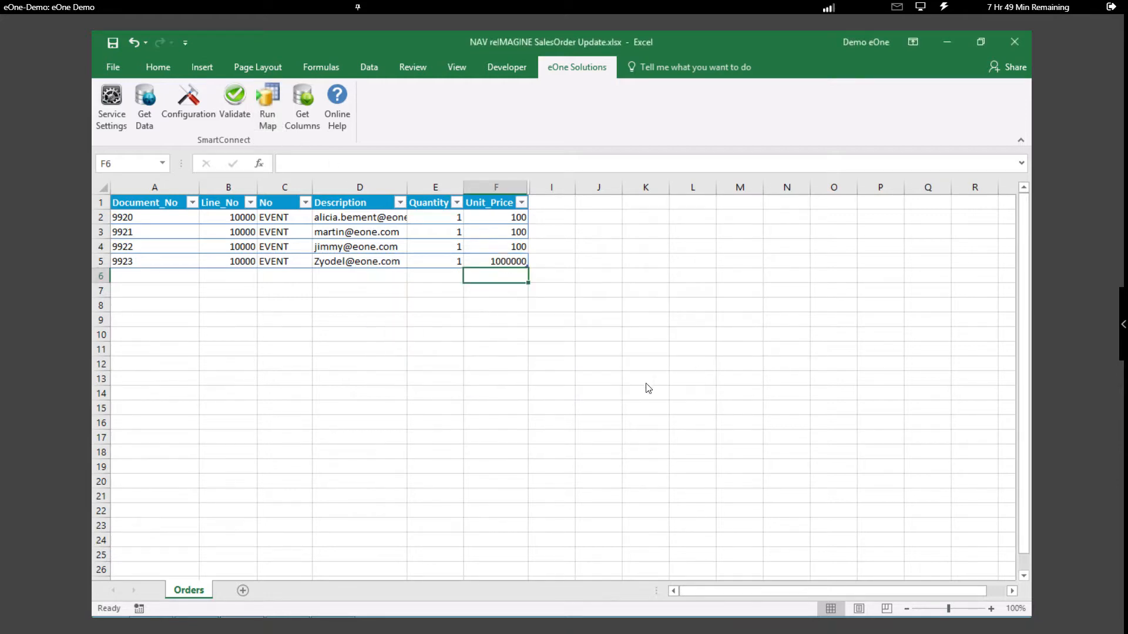
left_click(333, 602)
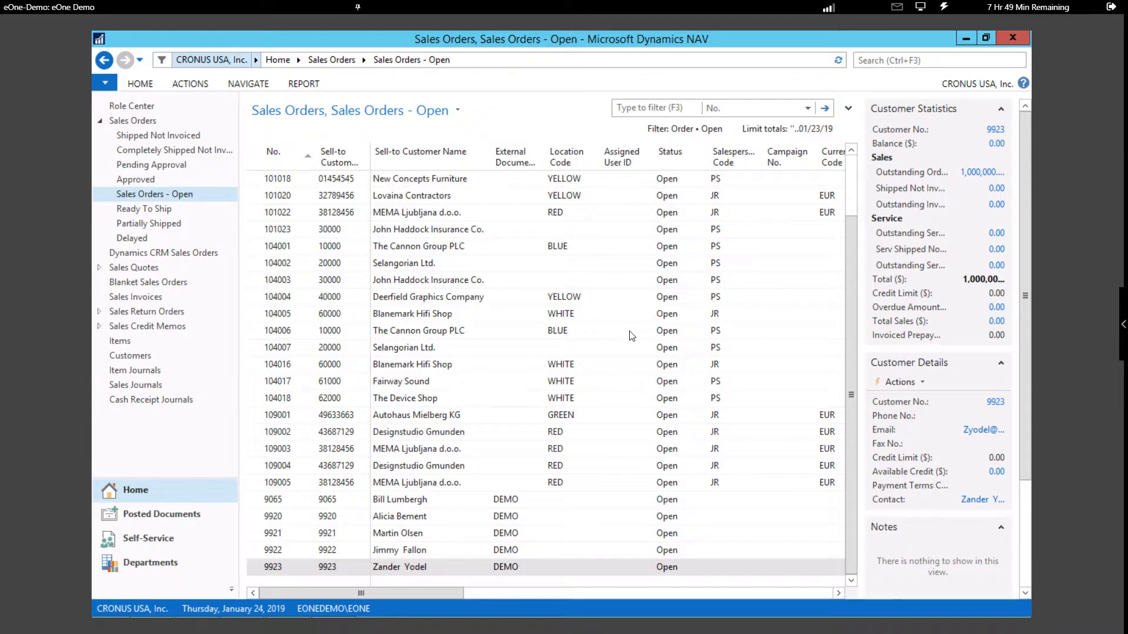
left_click(512, 567)
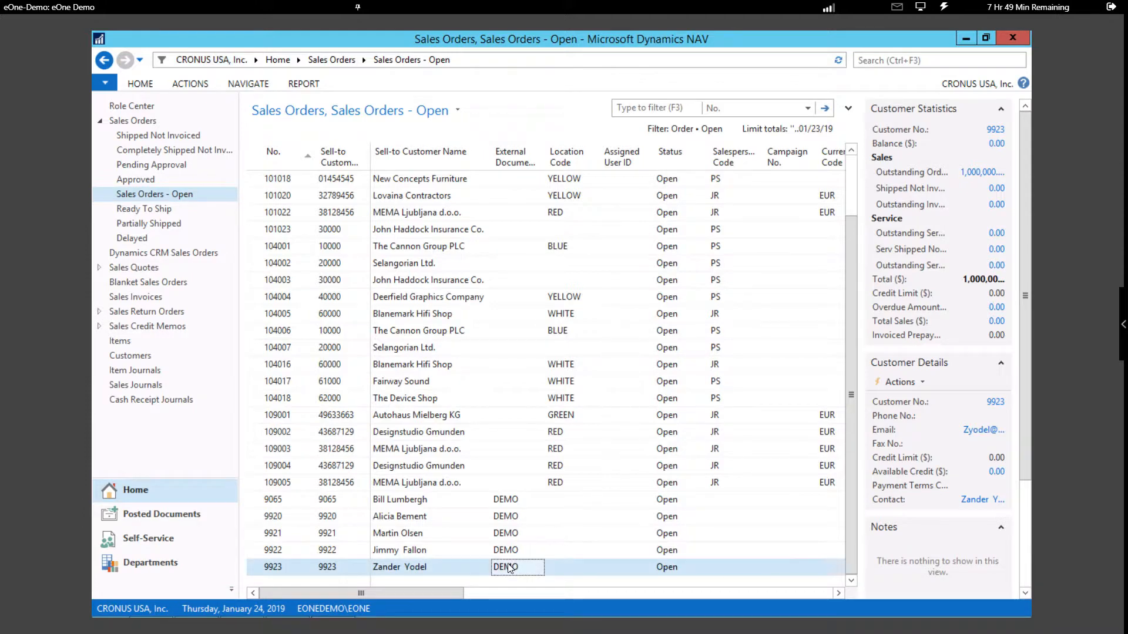
double_click(399, 567)
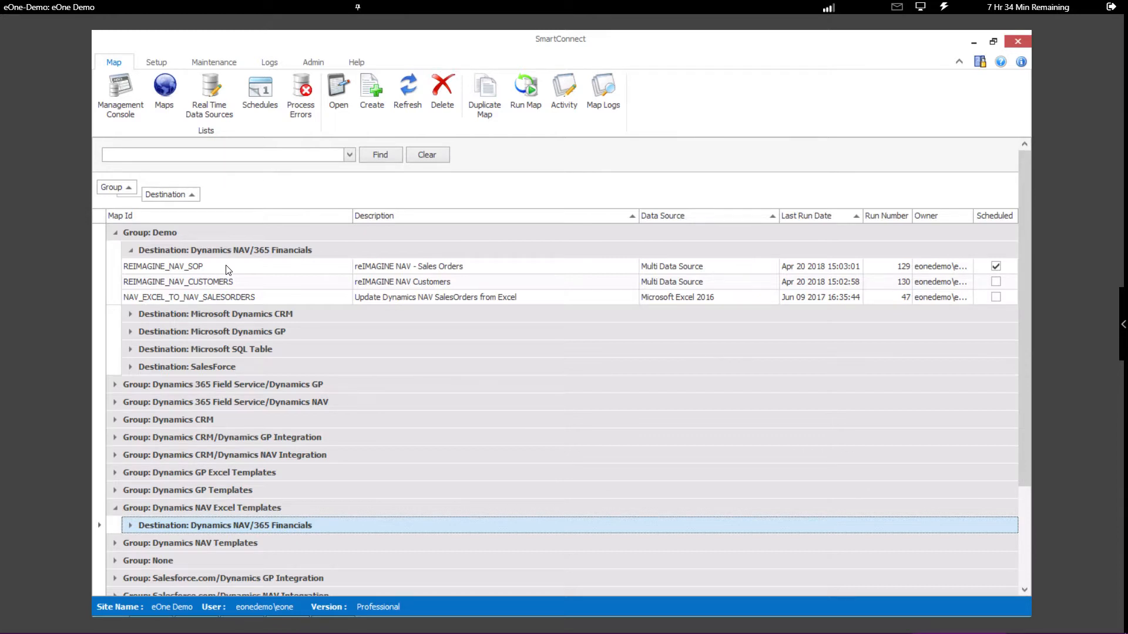
Step: Open REIMAGINE_NAV_SOP's Map Setup and review its Email-keyed multi-source data
left_click(215, 266)
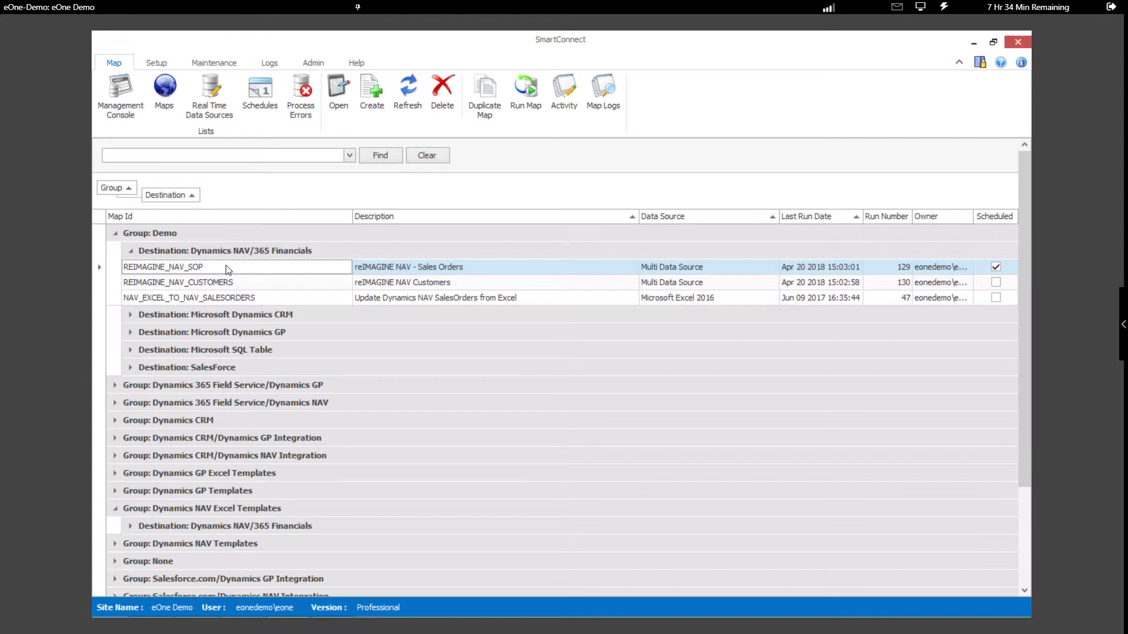
double_click(163, 266)
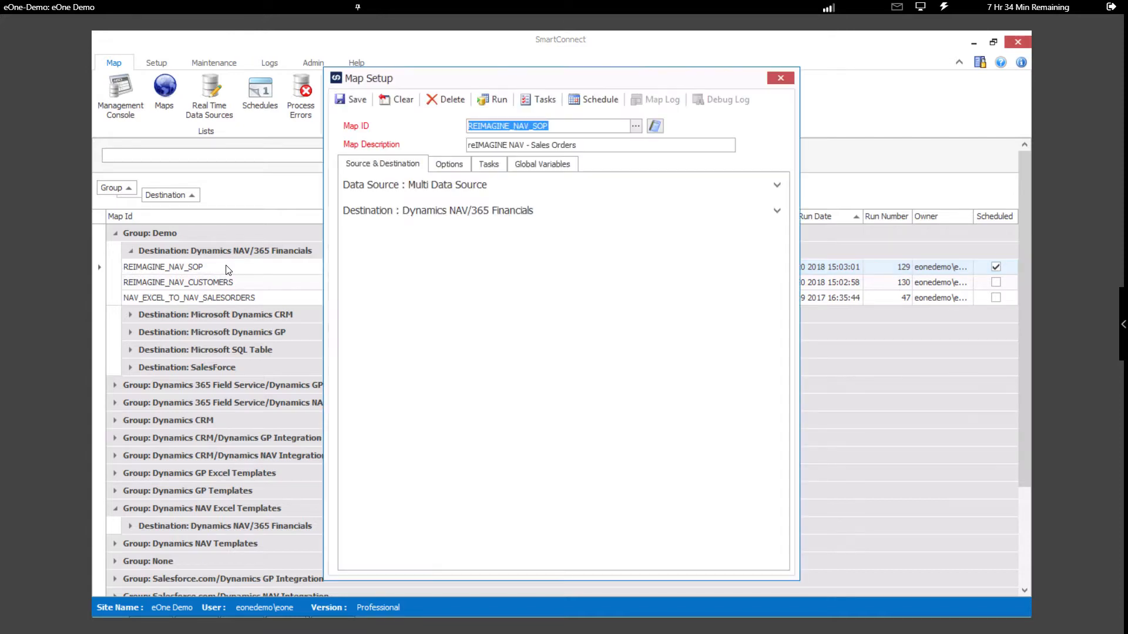
mouse_move(320, 247)
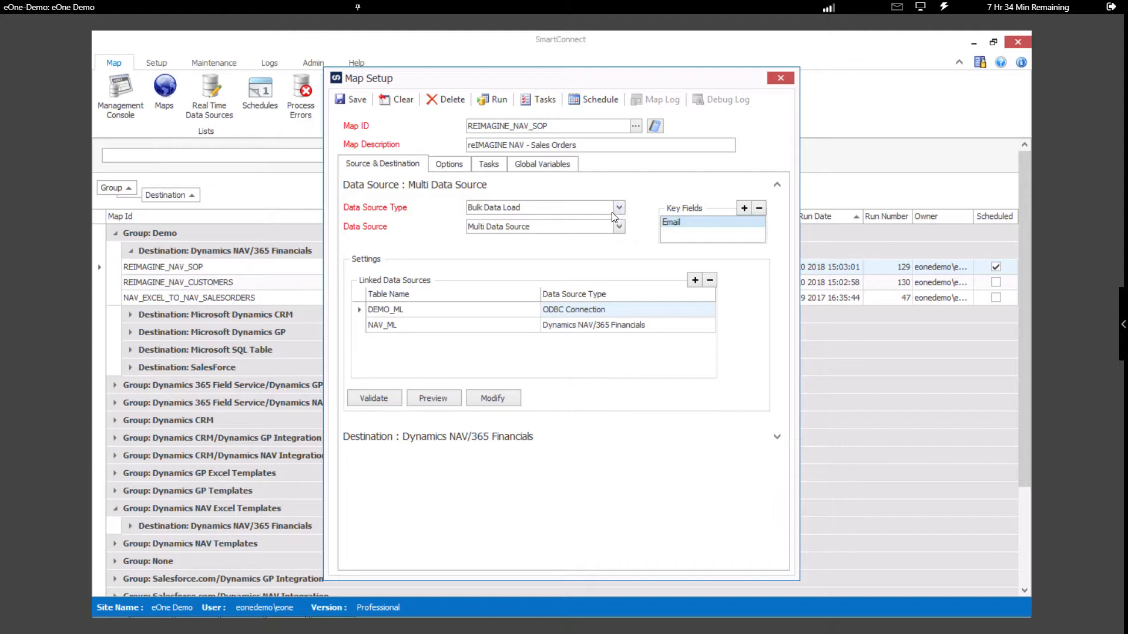
mouse_move(618, 228)
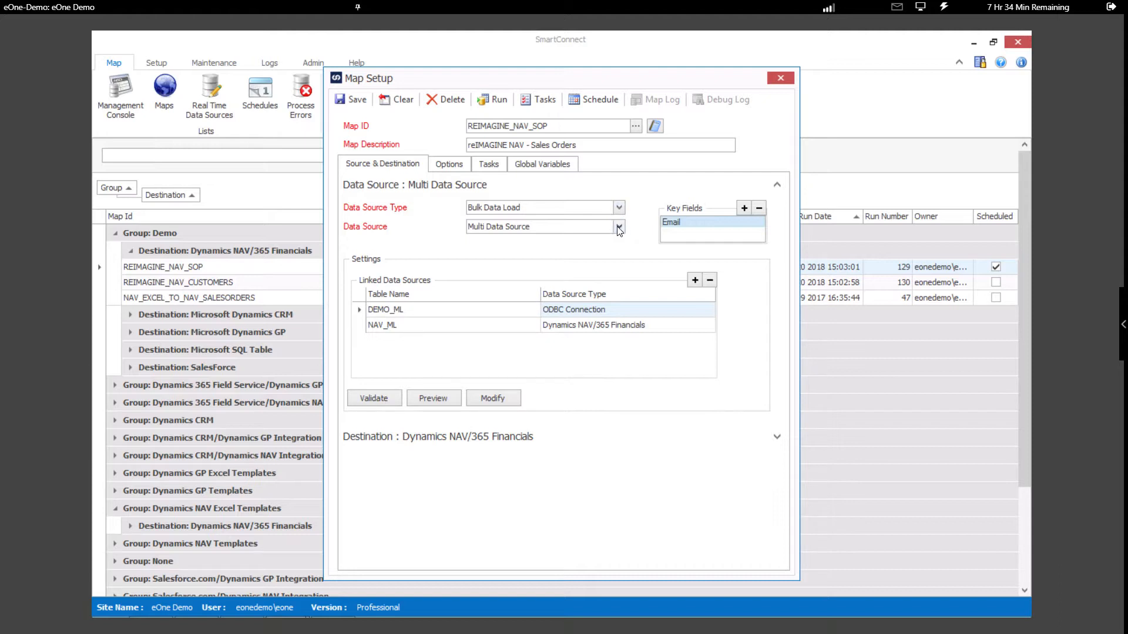
mouse_move(623, 323)
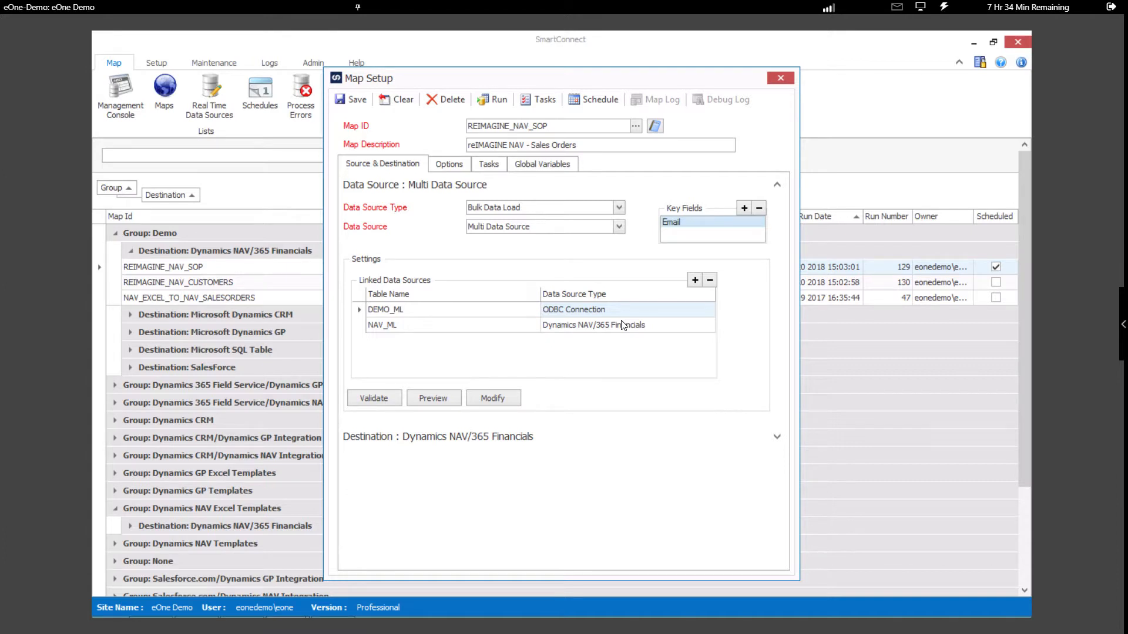
mouse_move(622, 349)
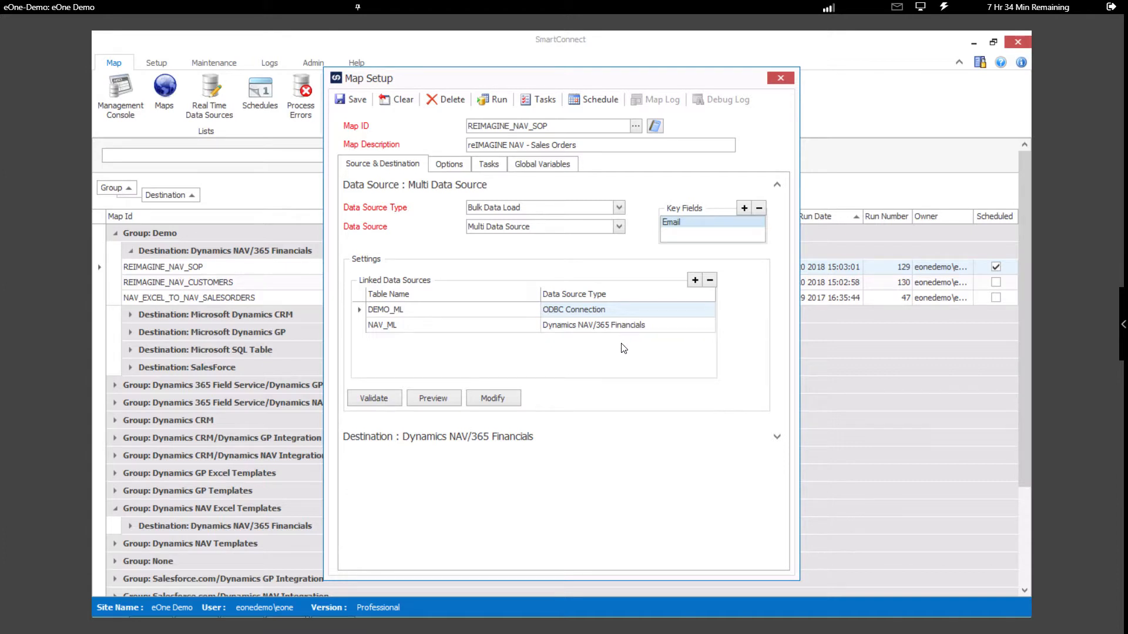
mouse_move(621, 342)
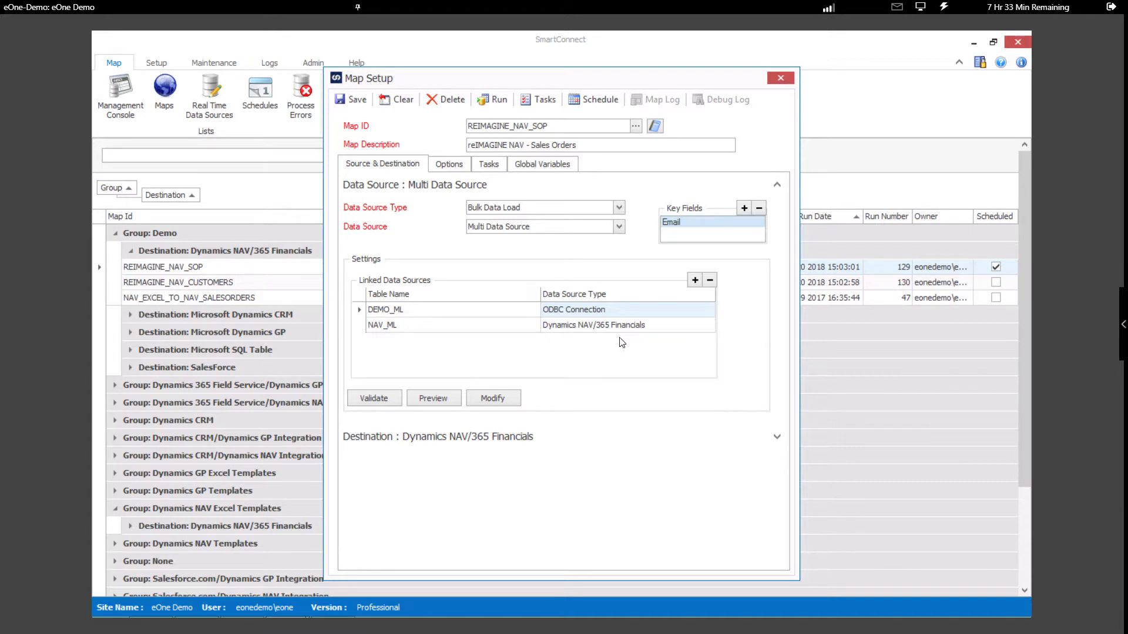
left_click(776, 437)
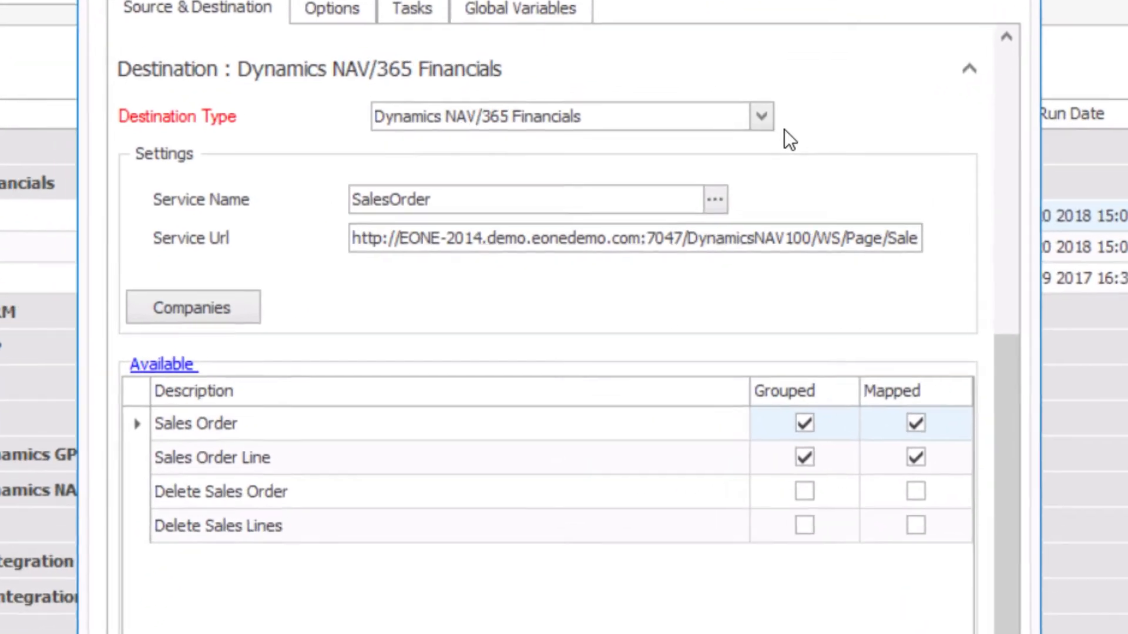
Step: Scroll through the SalesOrder destination's grouped Sales Order and Sales Order Line mappings
scroll("up", 3)
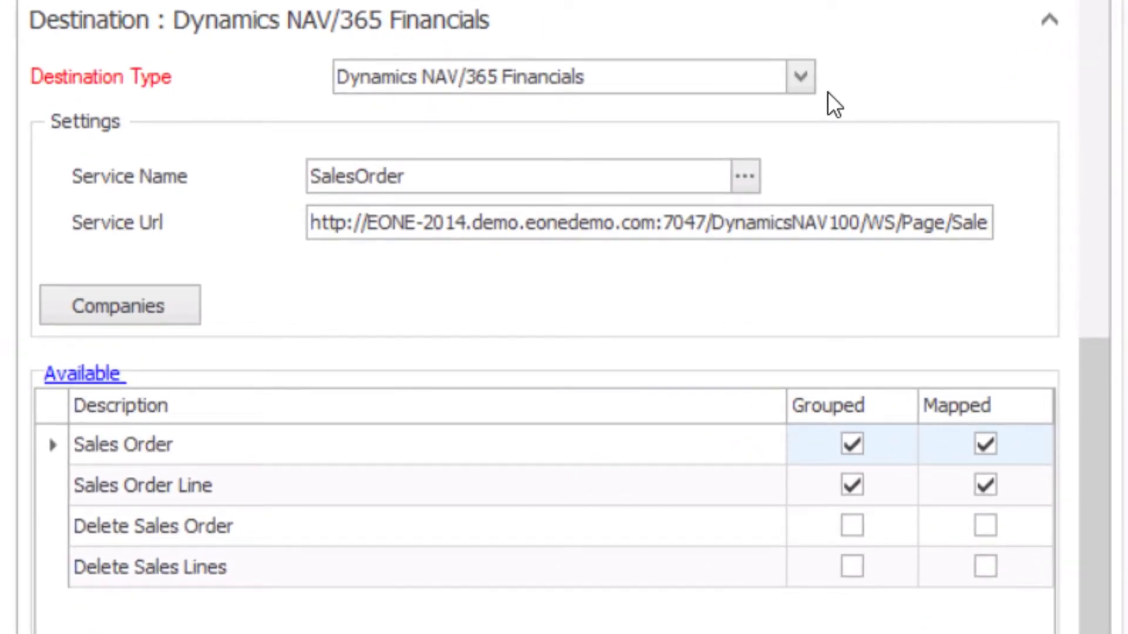
mouse_move(834, 208)
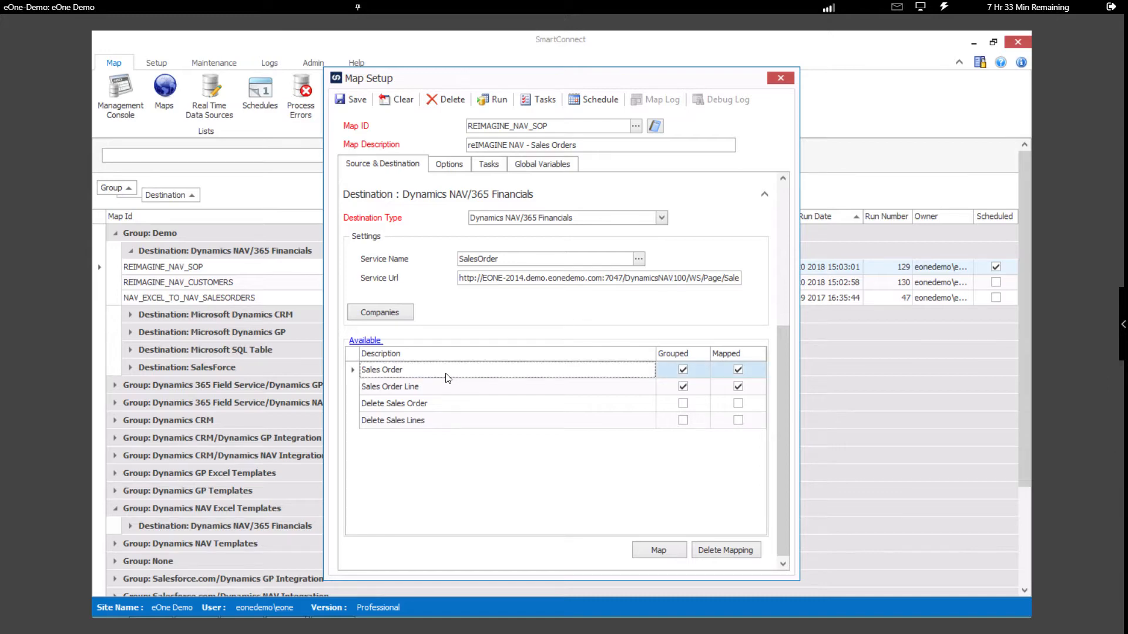
Step: Pair the Email source column with Sell to Address in the Sales Order column mapping
left_click(657, 550)
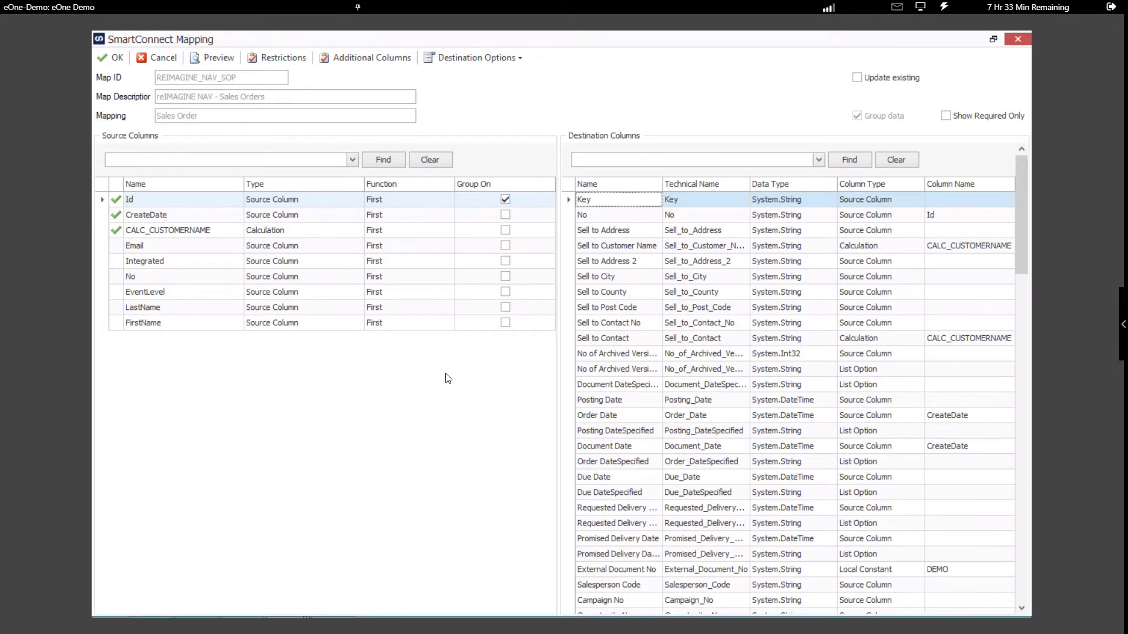
mouse_move(171, 146)
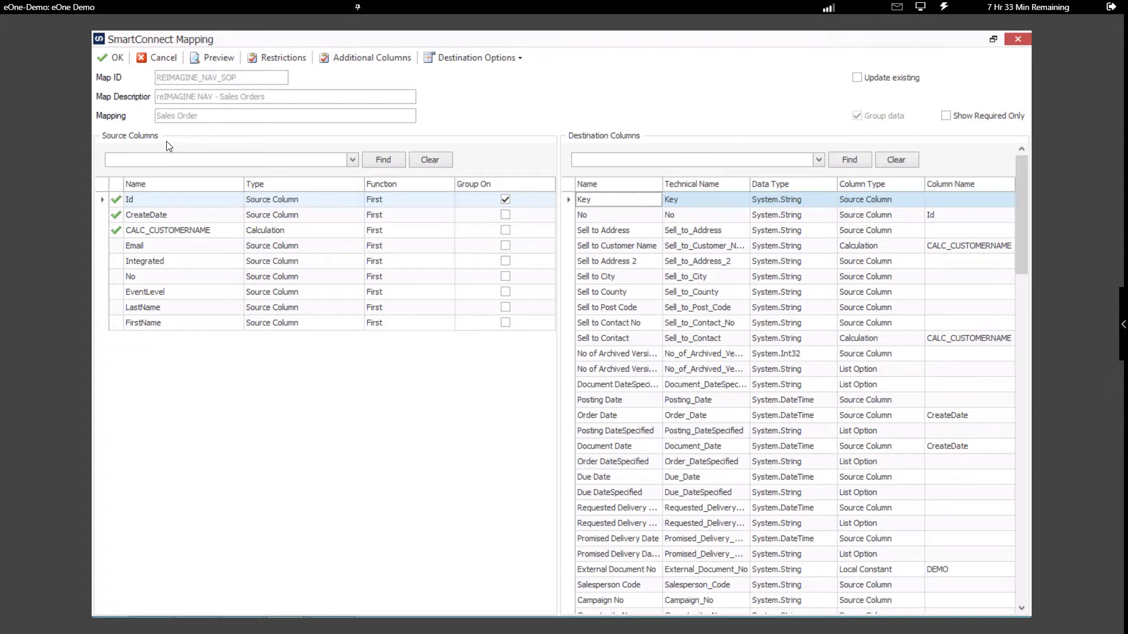
left_click(691, 159)
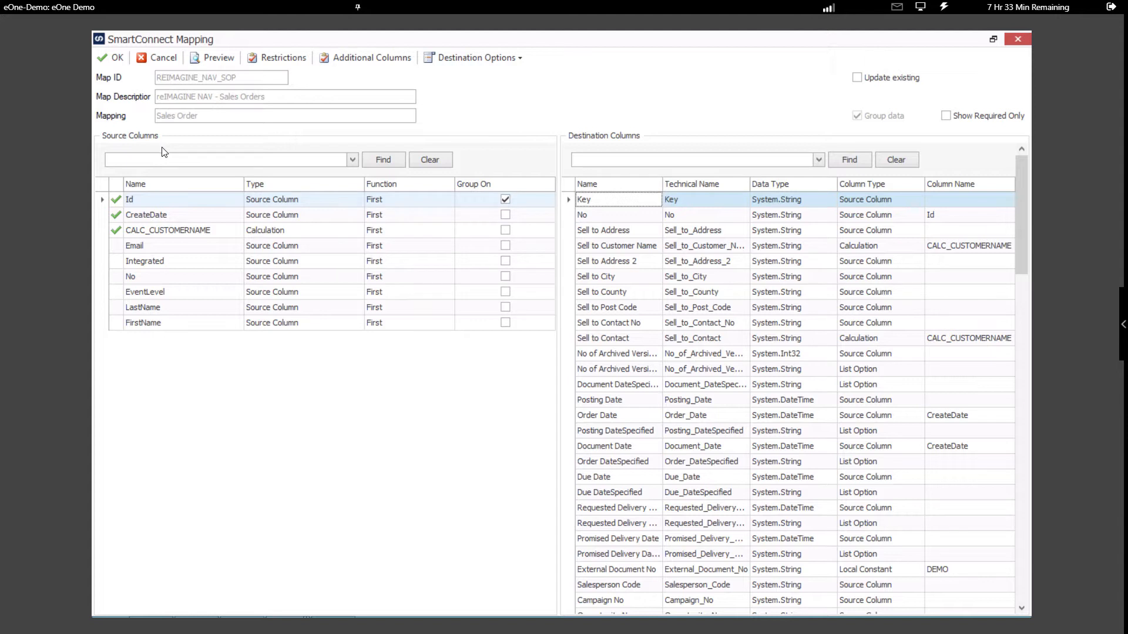
mouse_move(605, 141)
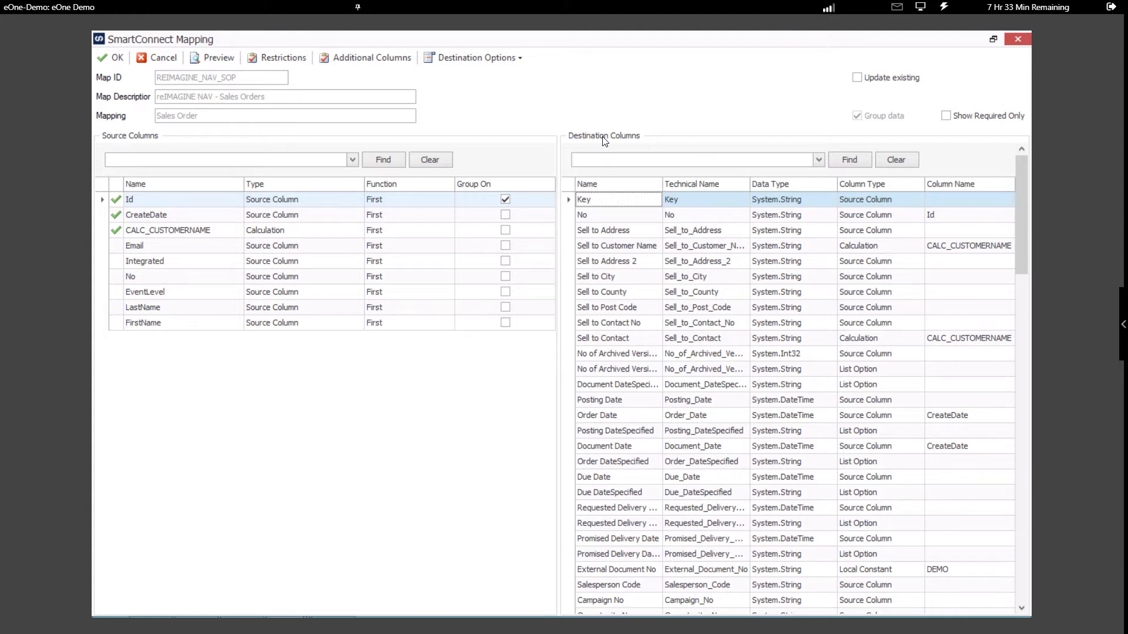
left_click(694, 159)
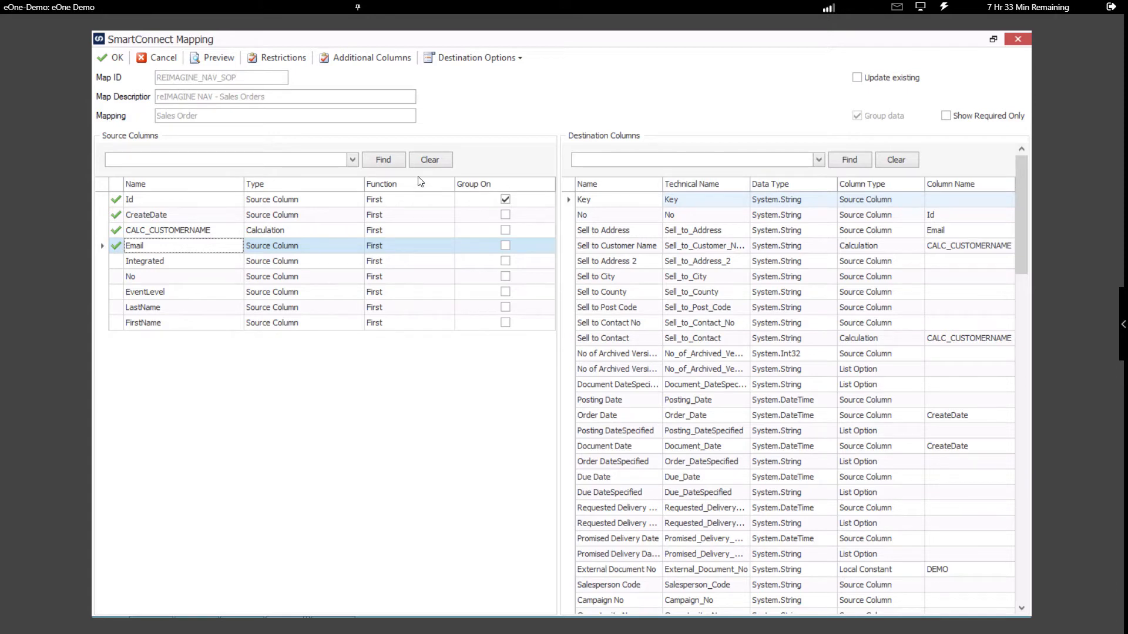
left_click(110, 57)
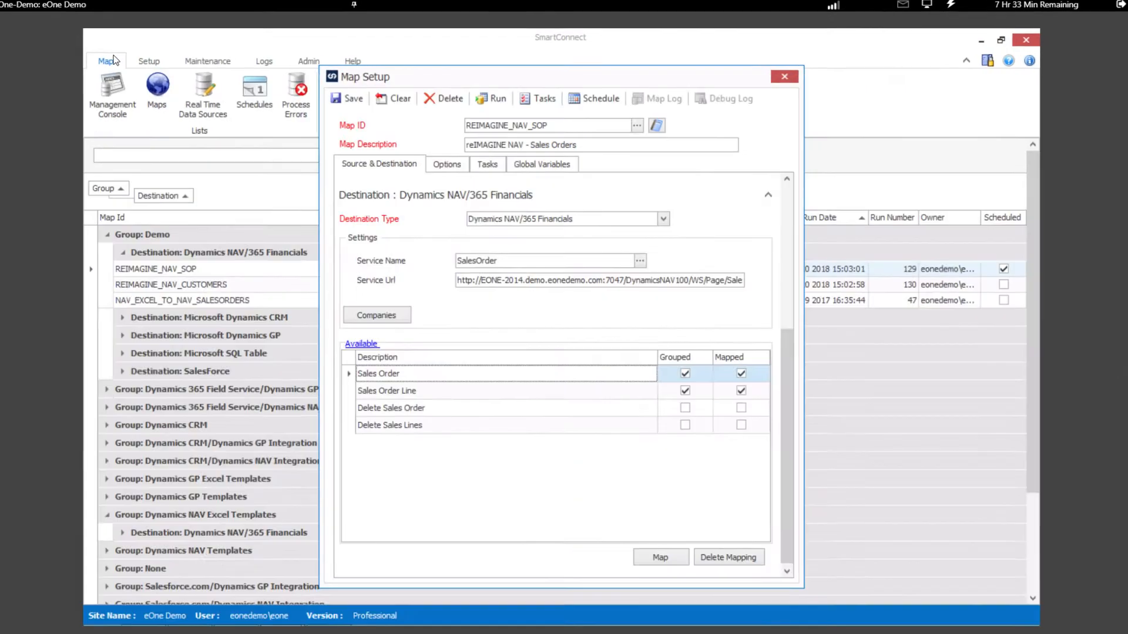
Step: Review the REIMAGINE_NAV_SOP map's run options and its pre and post tasks
left_click(446, 164)
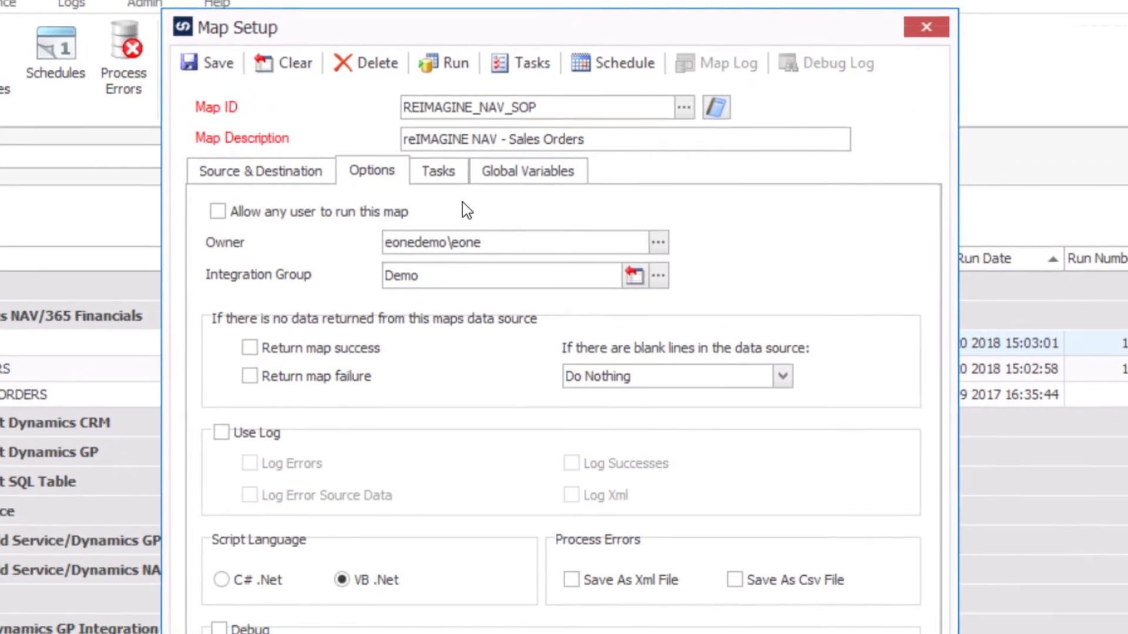
mouse_move(573, 220)
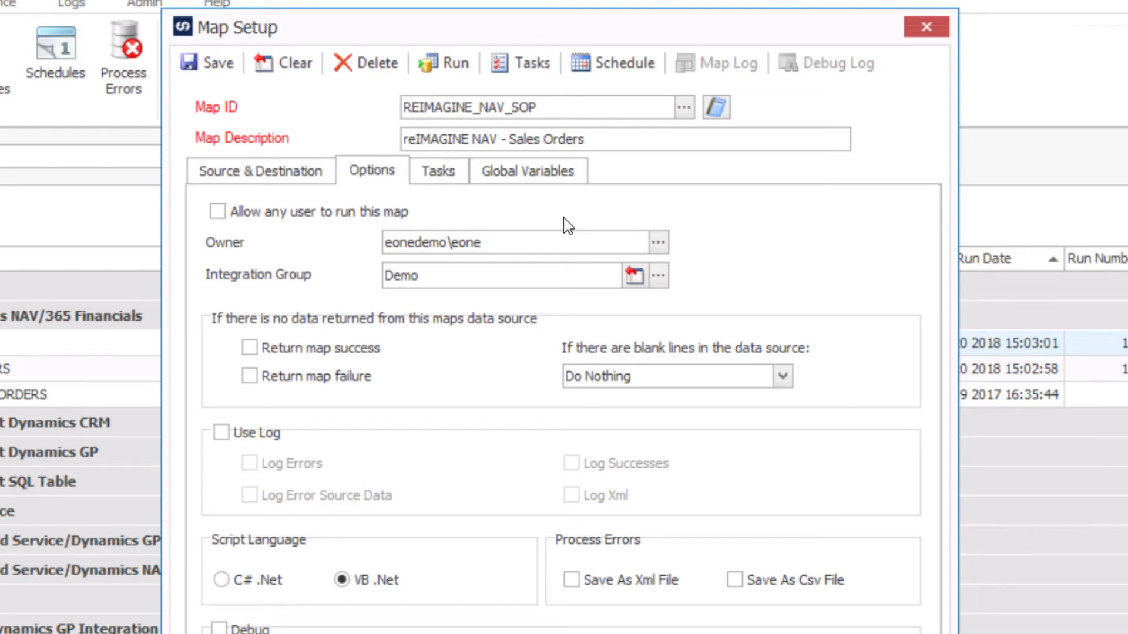
left_click(437, 170)
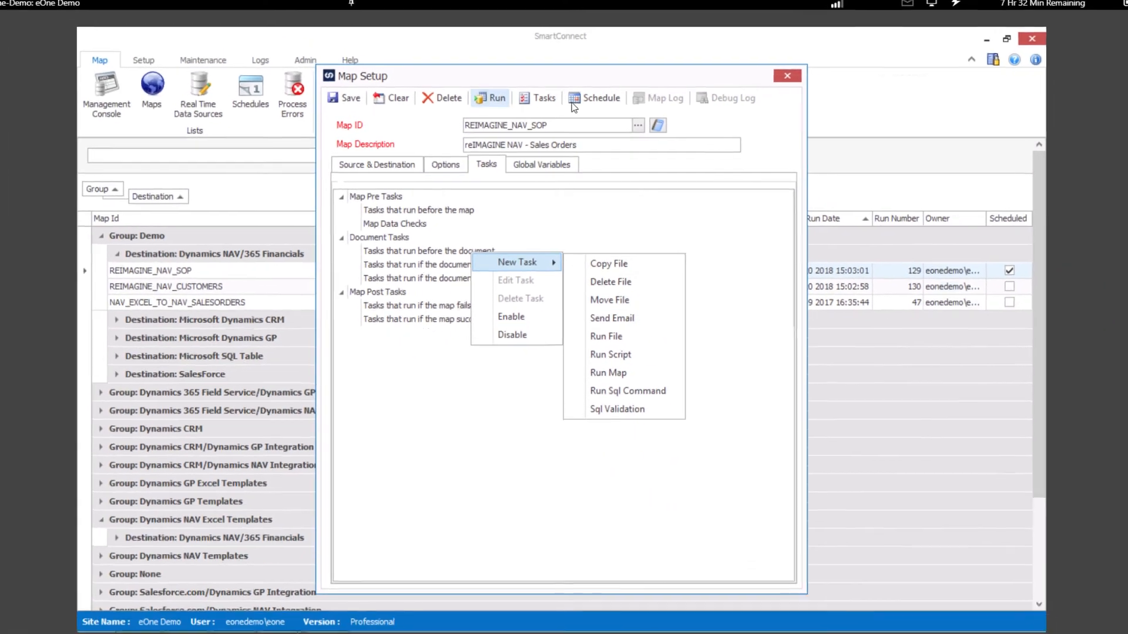
Step: Bring up the REIMAGINE_NAV_SOP schedule, set to daily at 8:00 AM and active
left_click(593, 99)
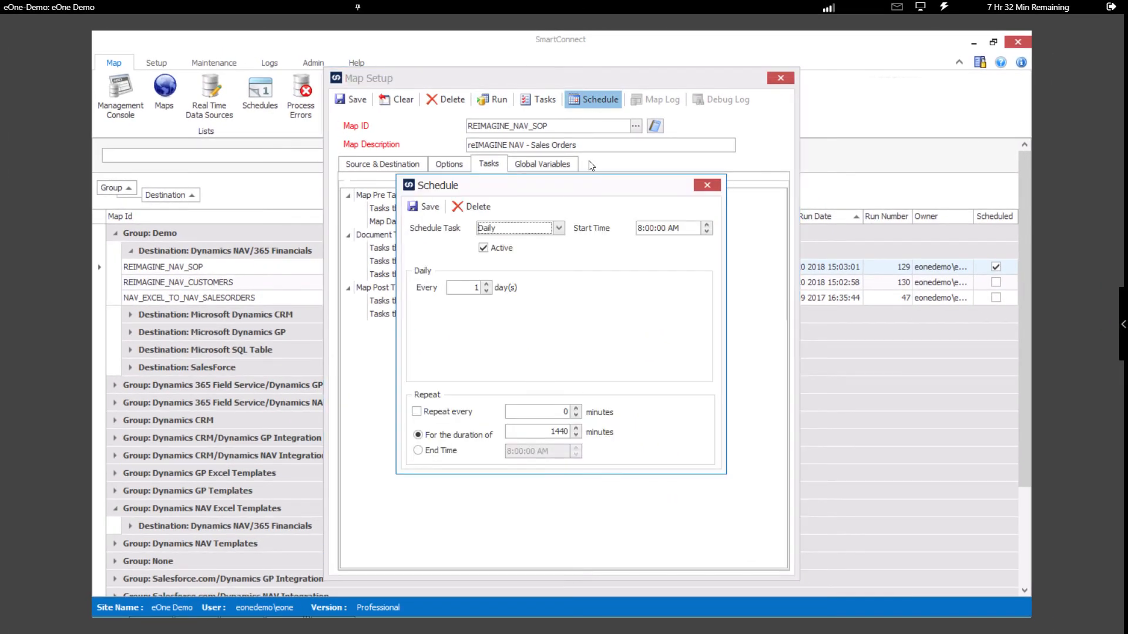
mouse_move(616, 259)
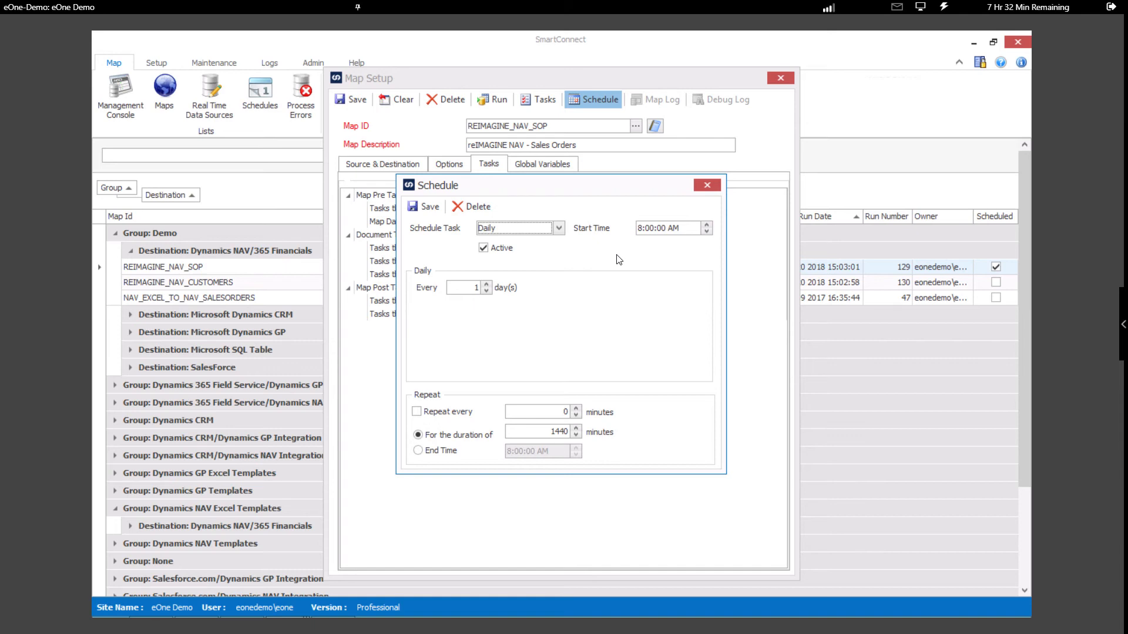
mouse_move(654, 243)
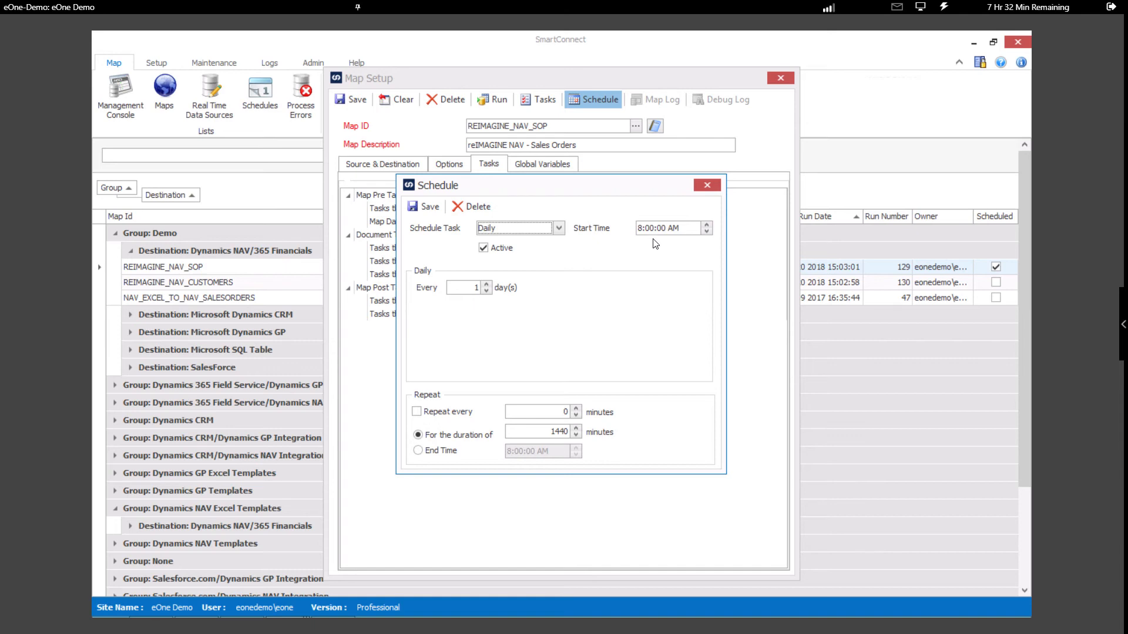